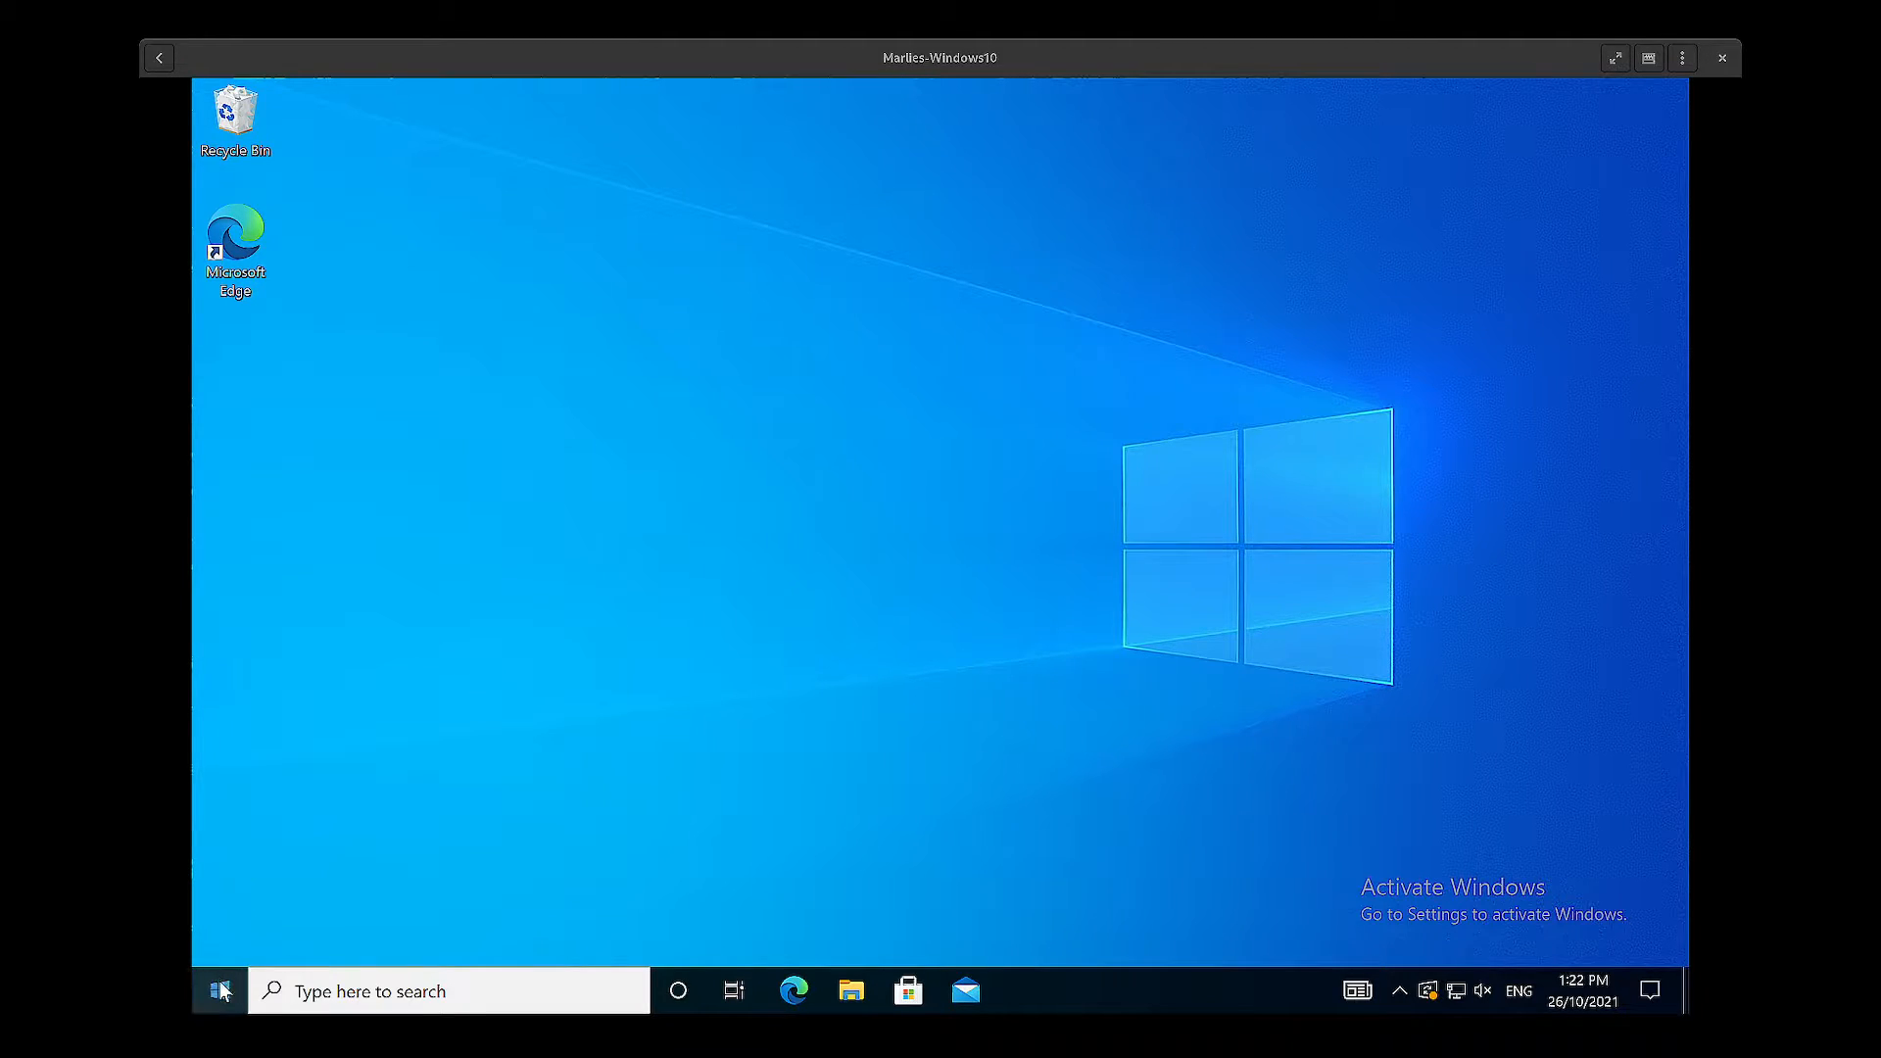
# Step: Launch FileZilla from the Start menu's Recently added list
pyautogui.click(219, 990)
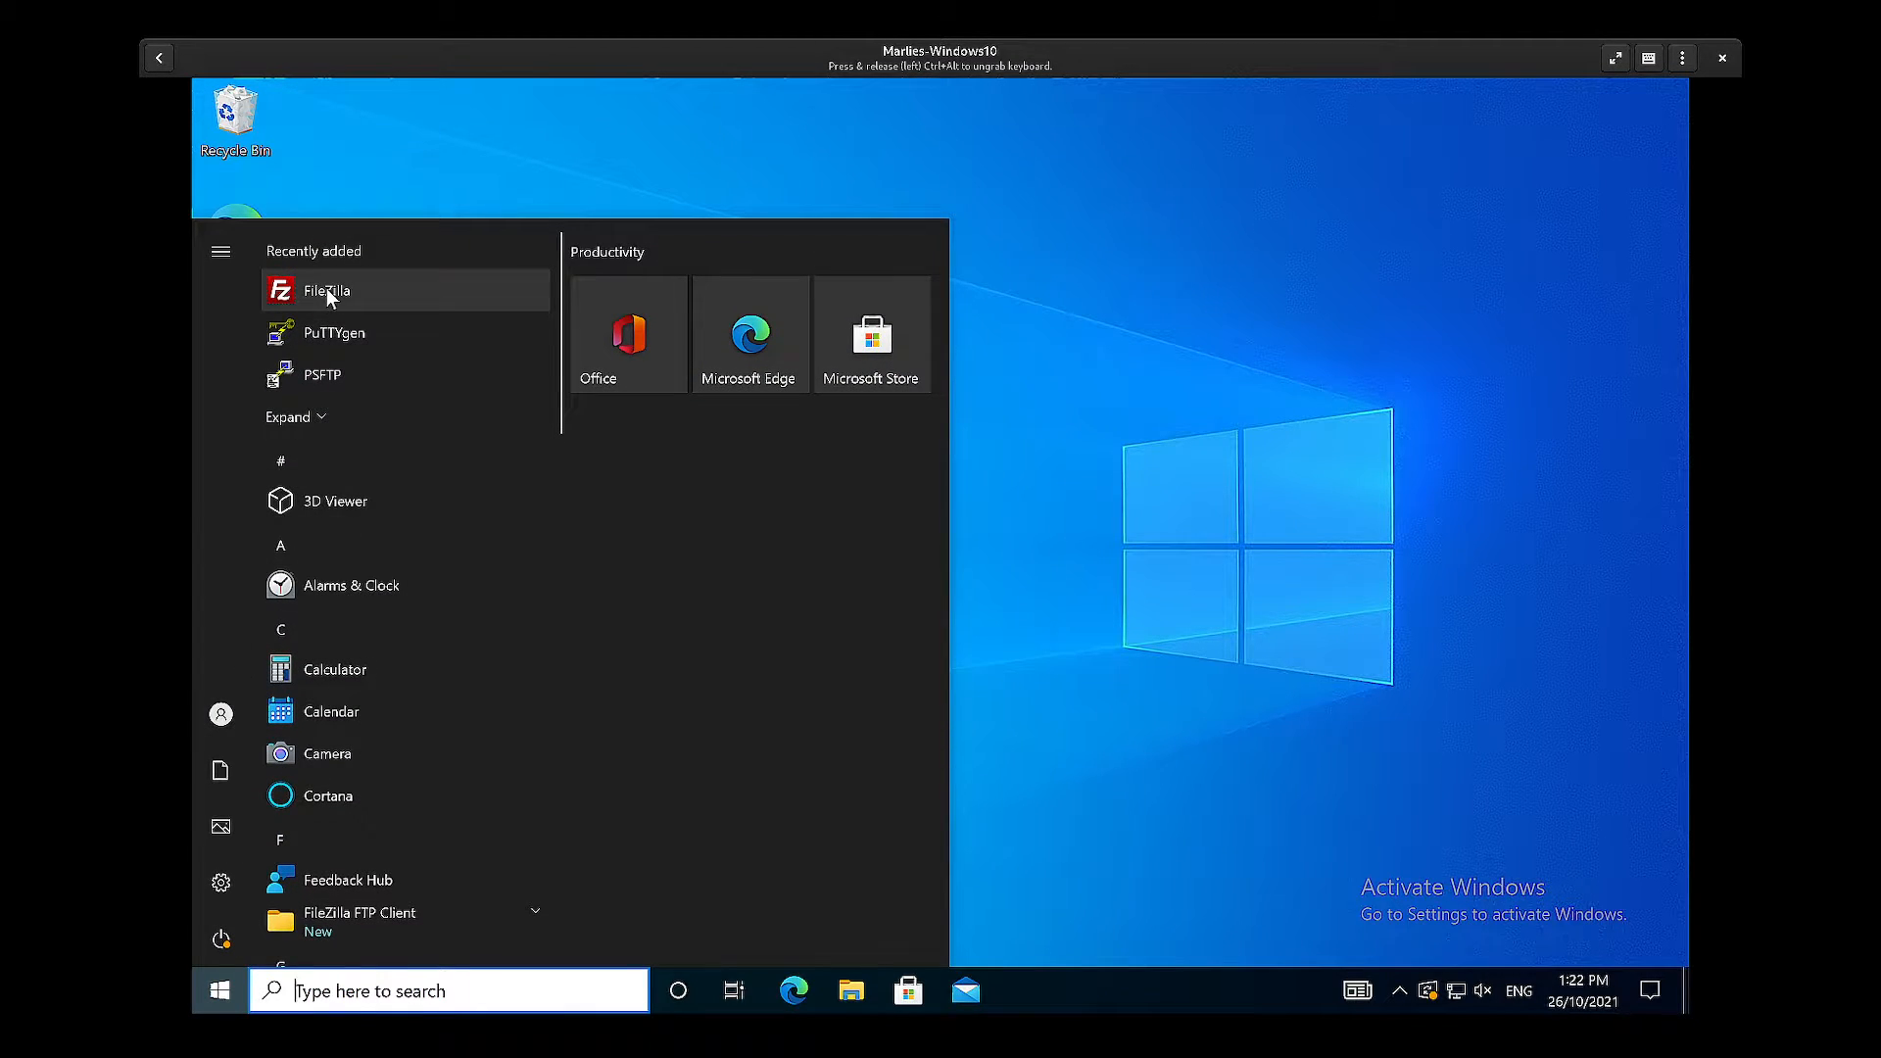
pyautogui.click(325, 289)
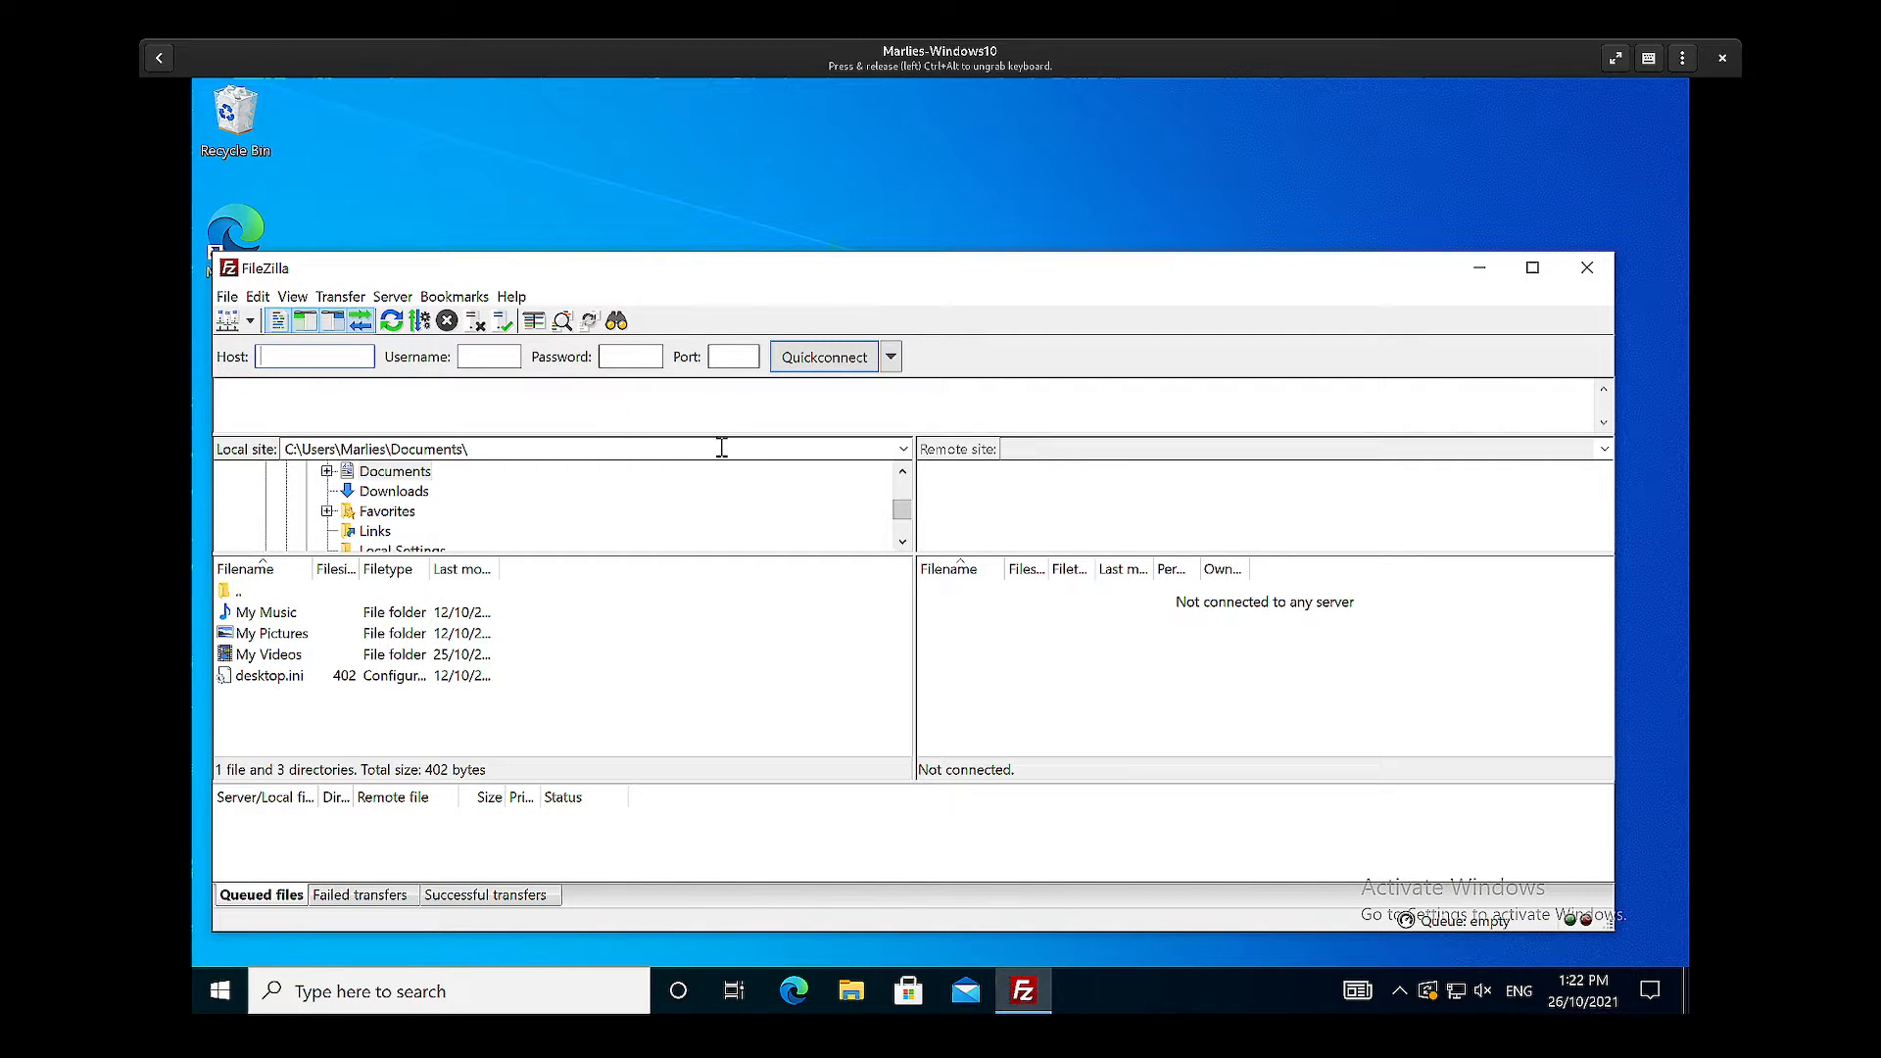
pyautogui.moveTo(405, 596)
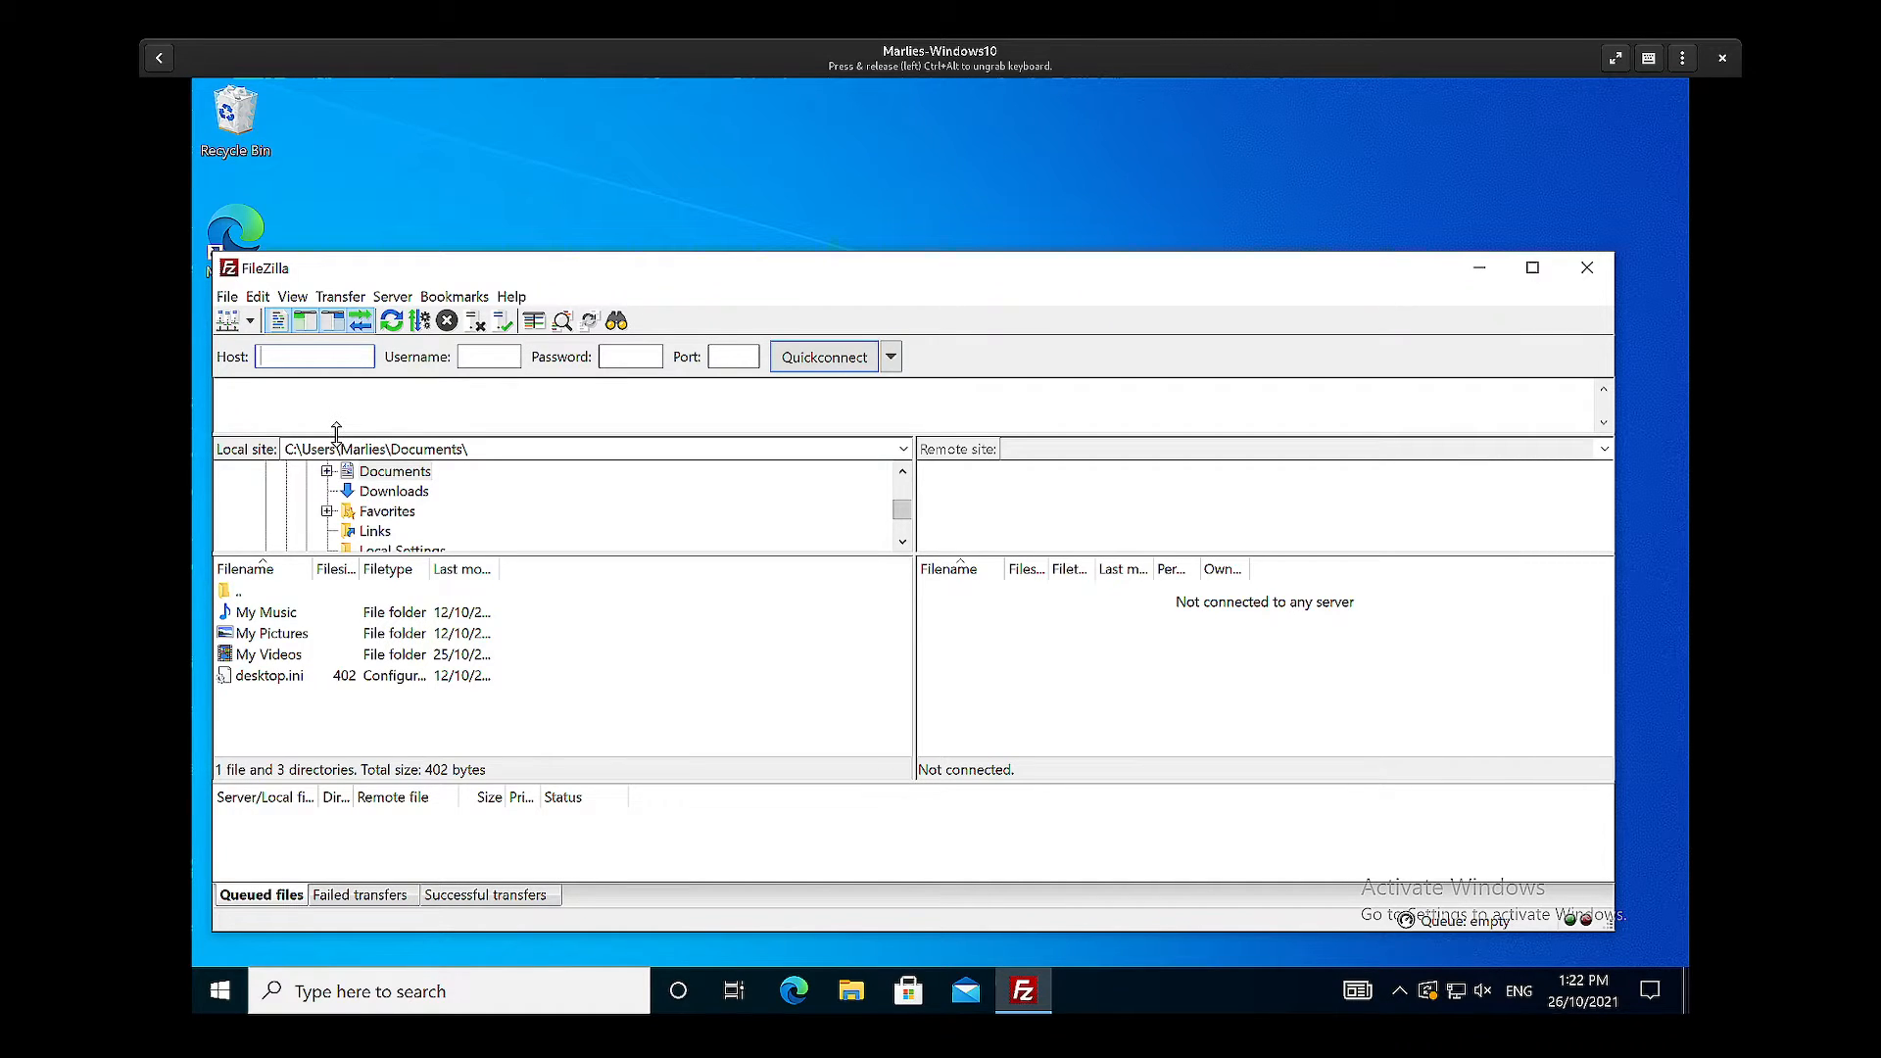
pyautogui.moveTo(315, 357)
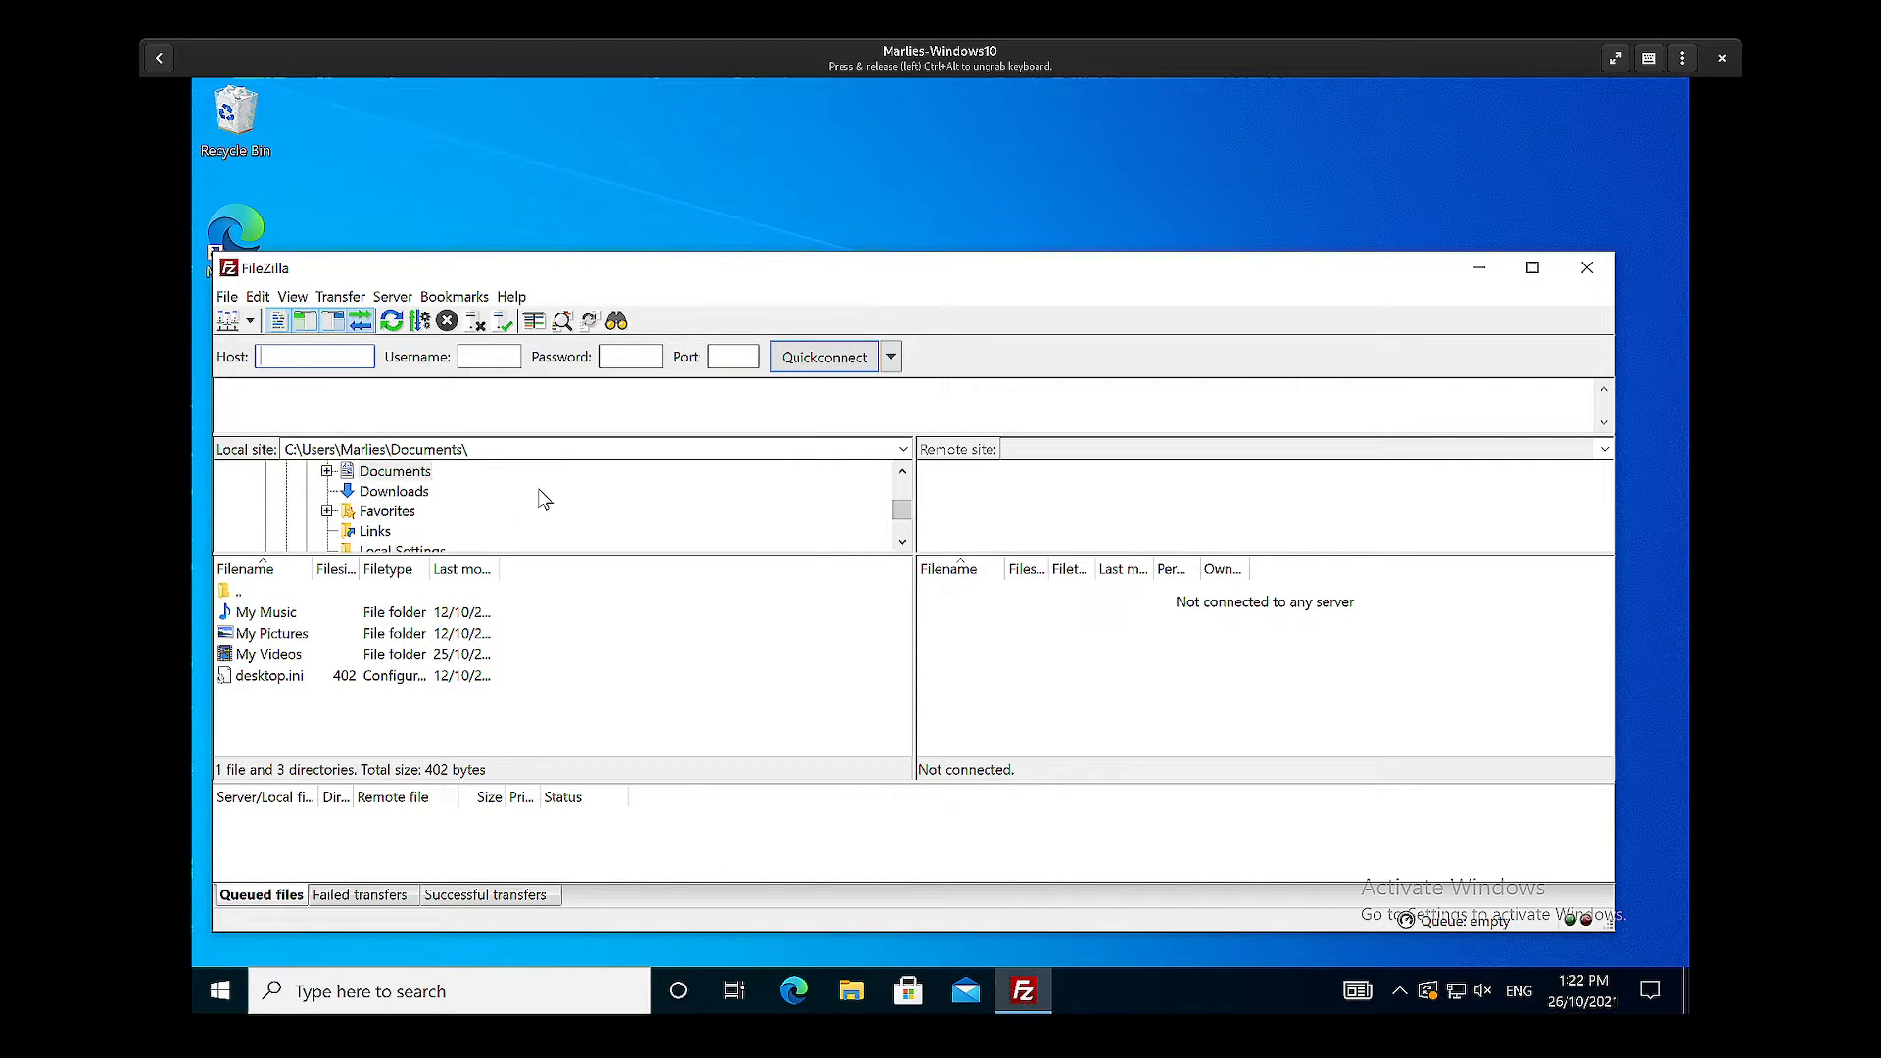
pyautogui.moveTo(313, 356)
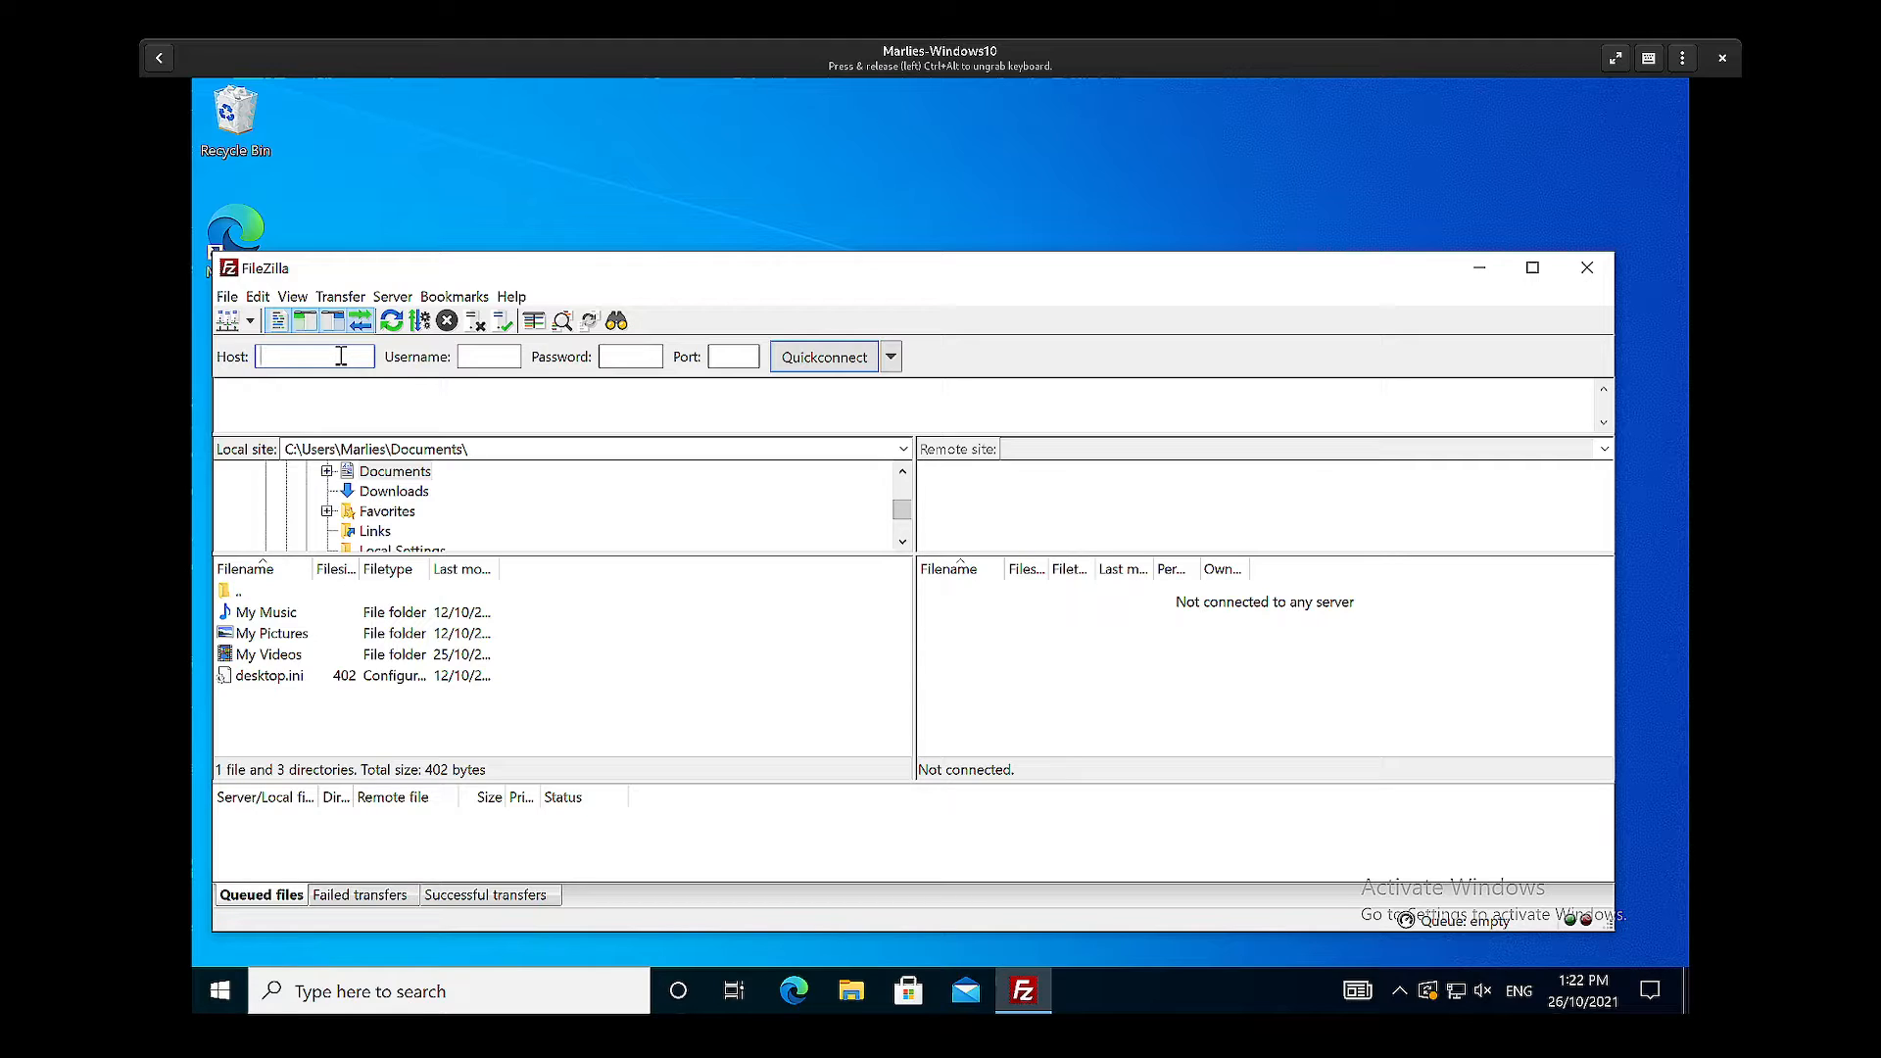
pyautogui.write('flashlite')
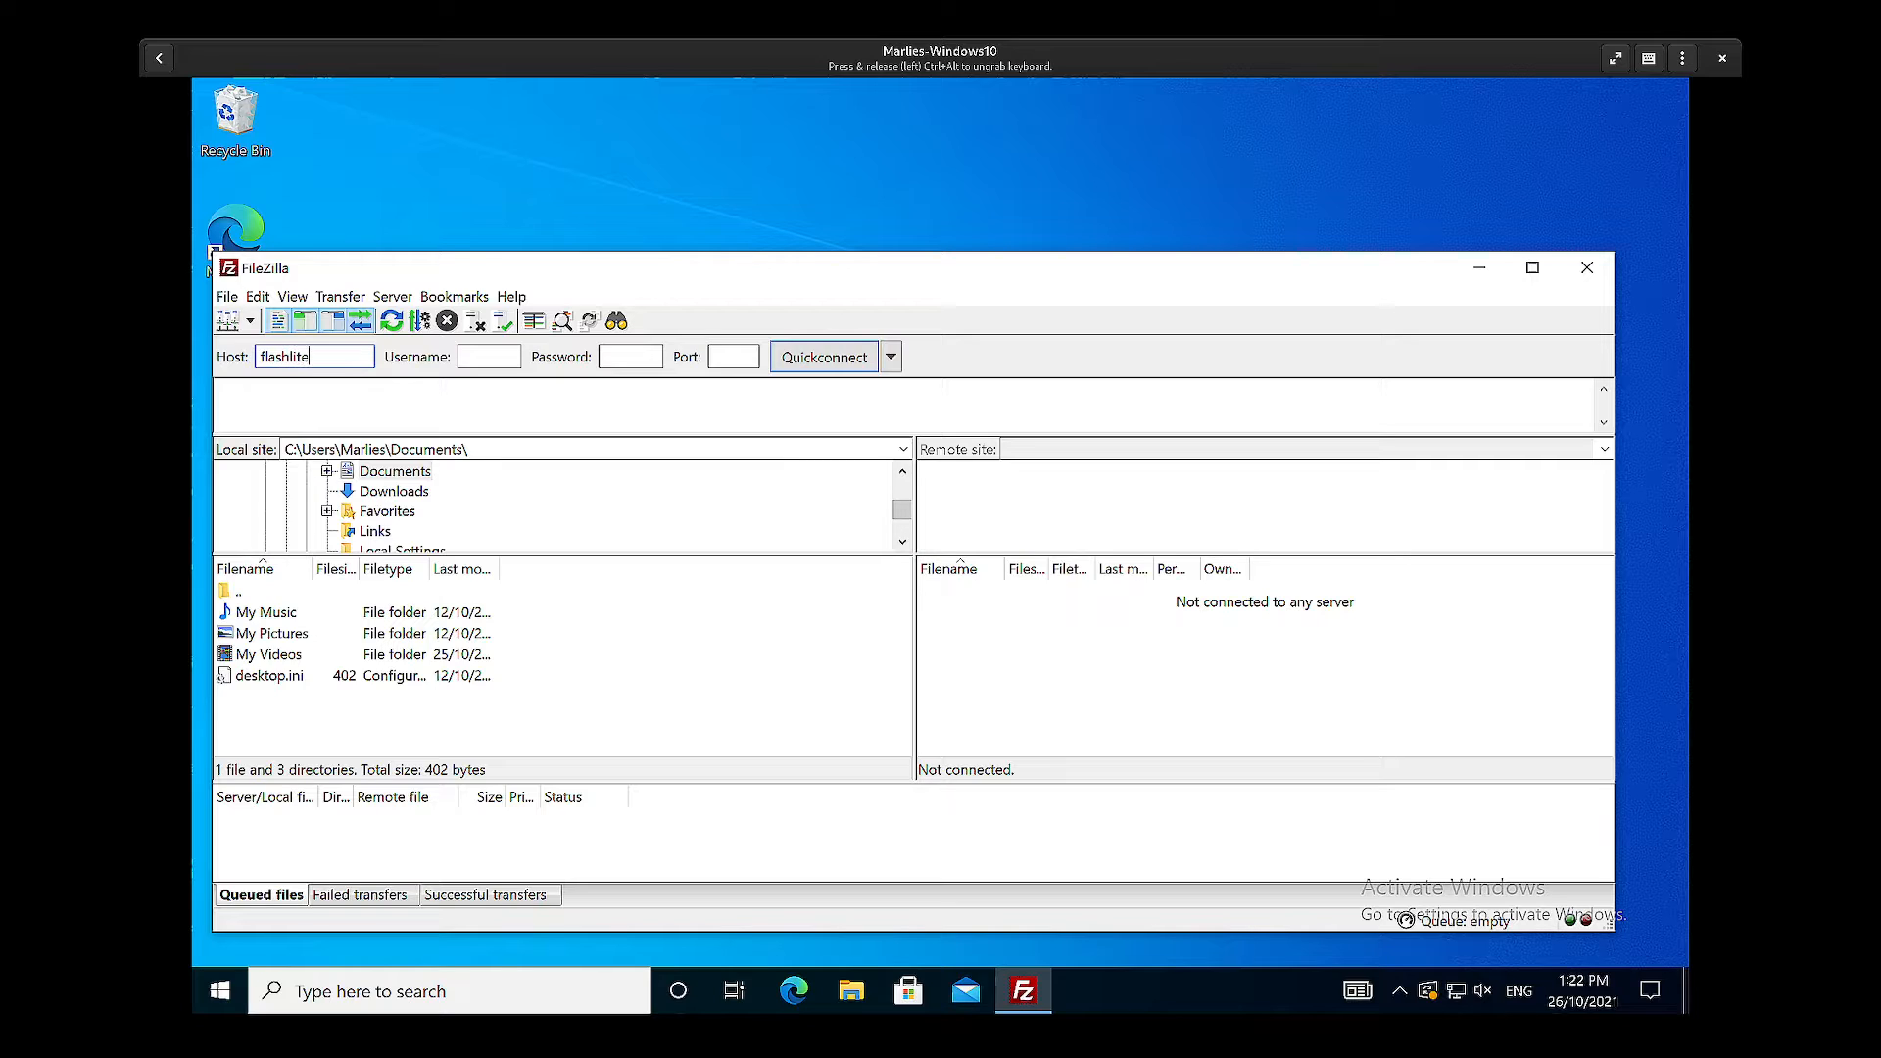
pyautogui.write('.rcc.uq.edu.a')
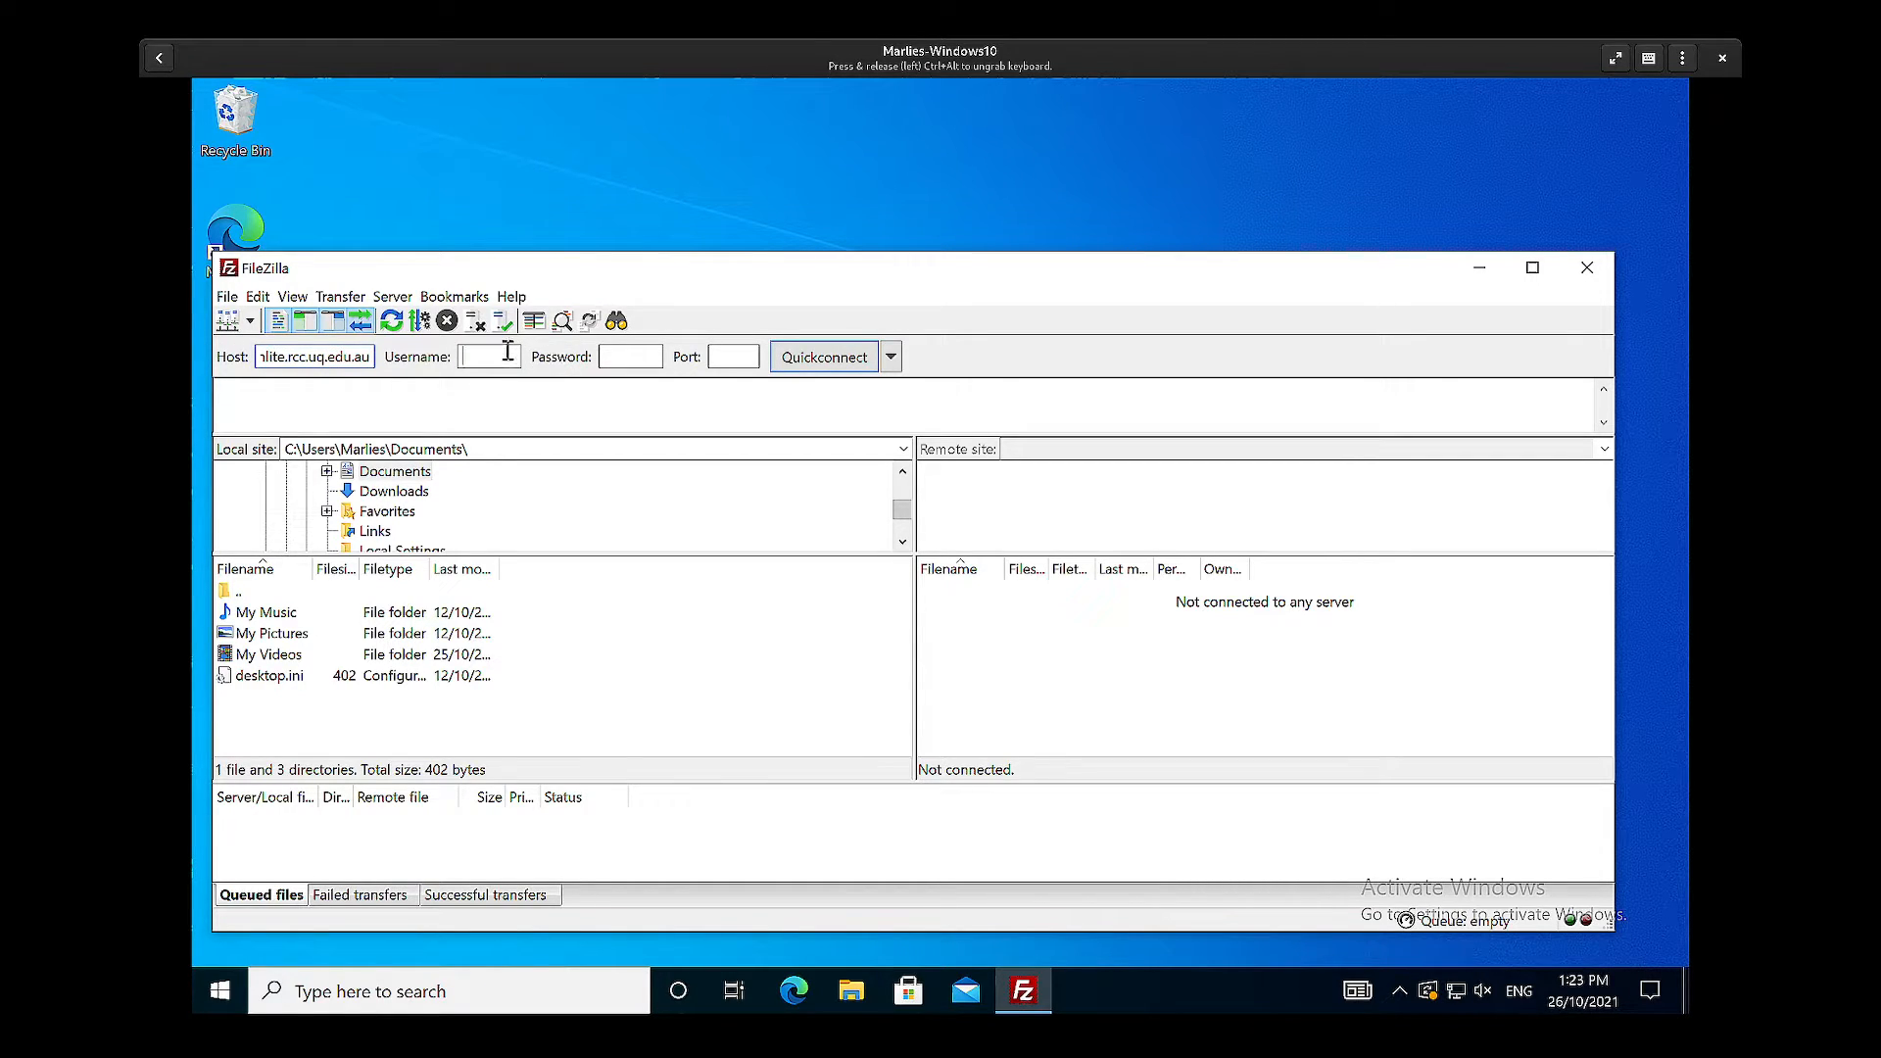
pyautogui.write('uq')
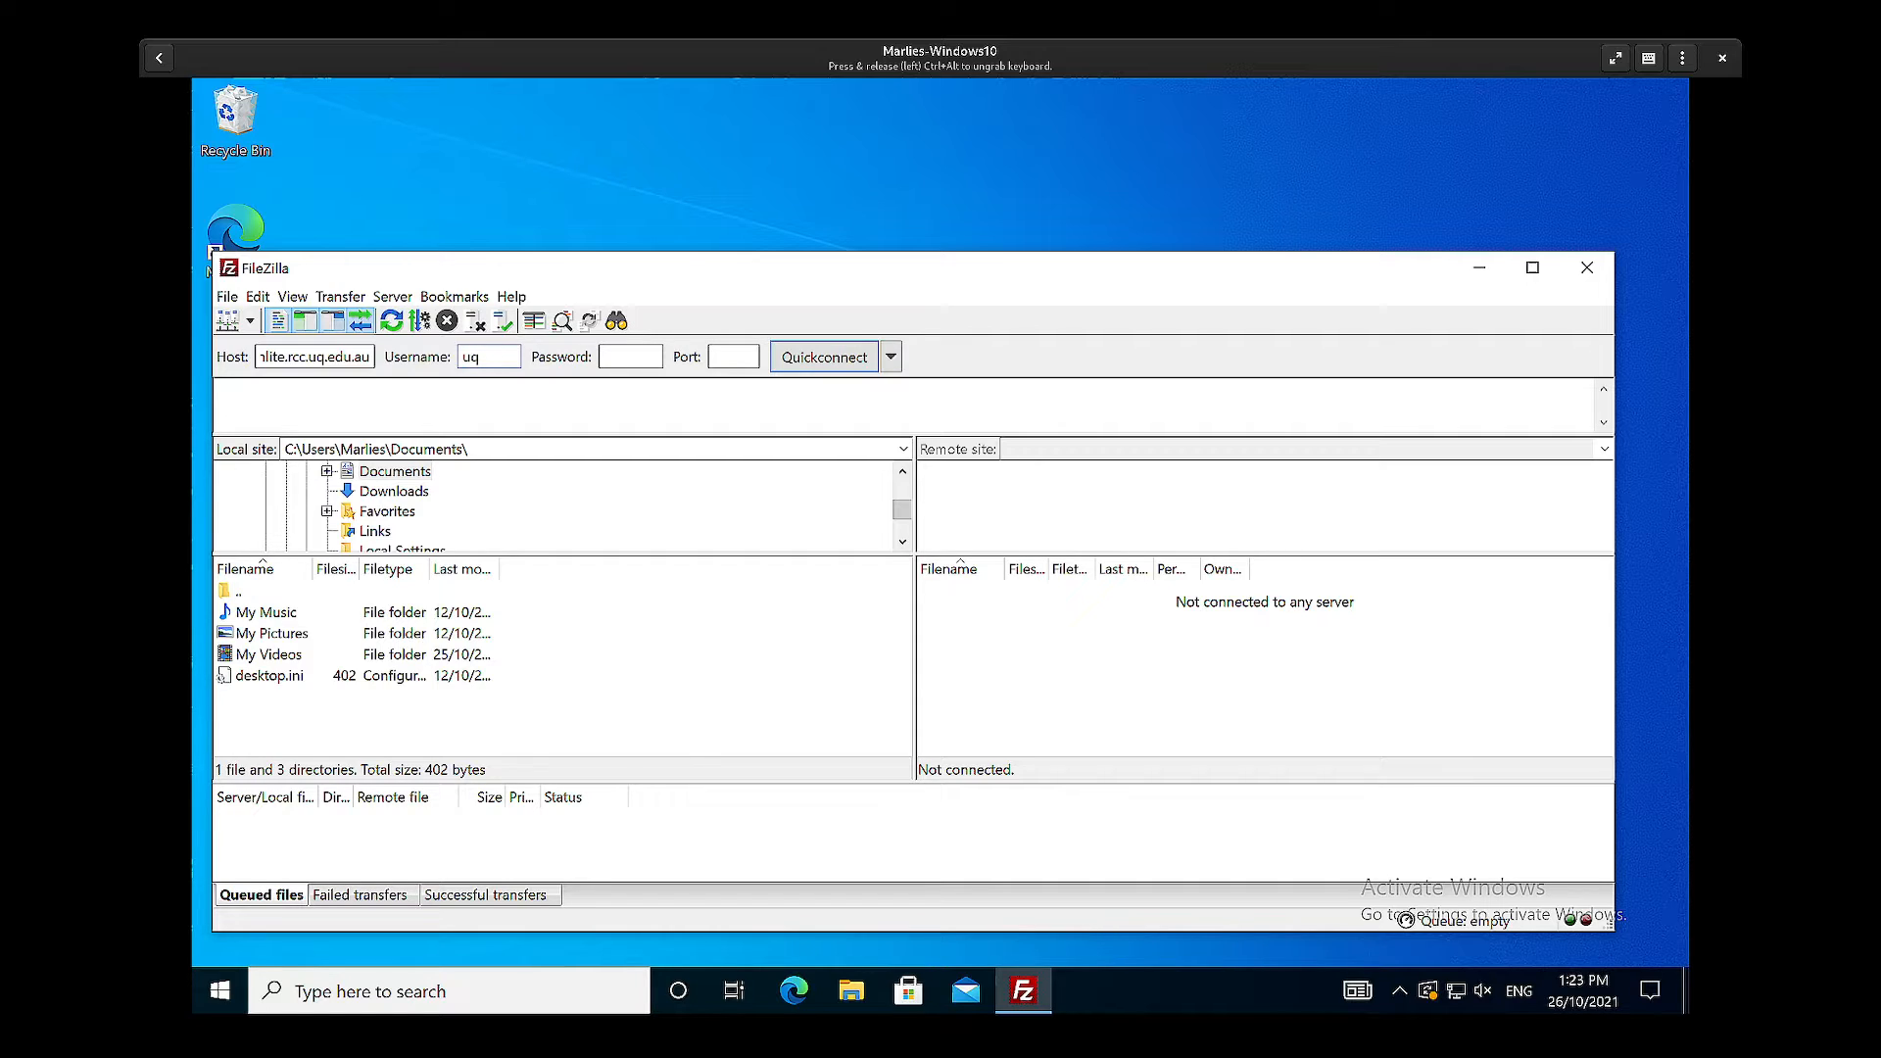
pyautogui.write('mhanke')
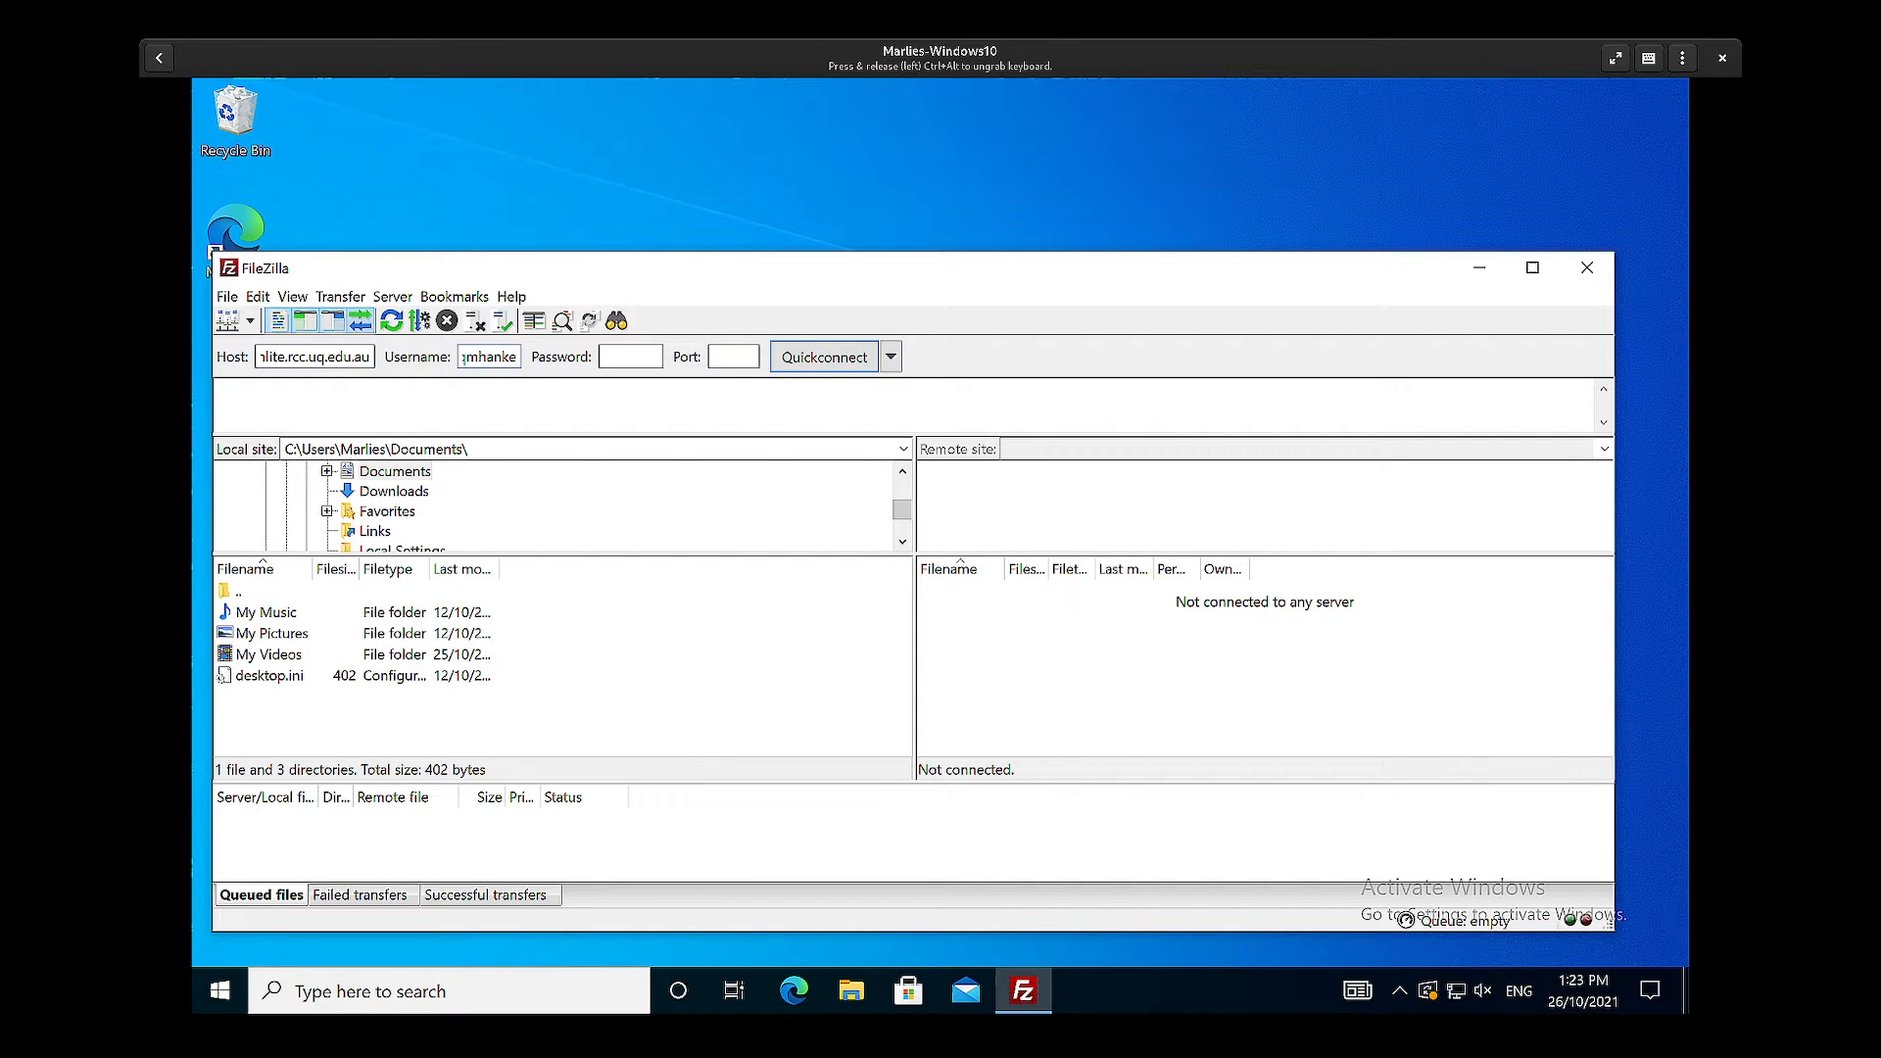
pyautogui.click(629, 357)
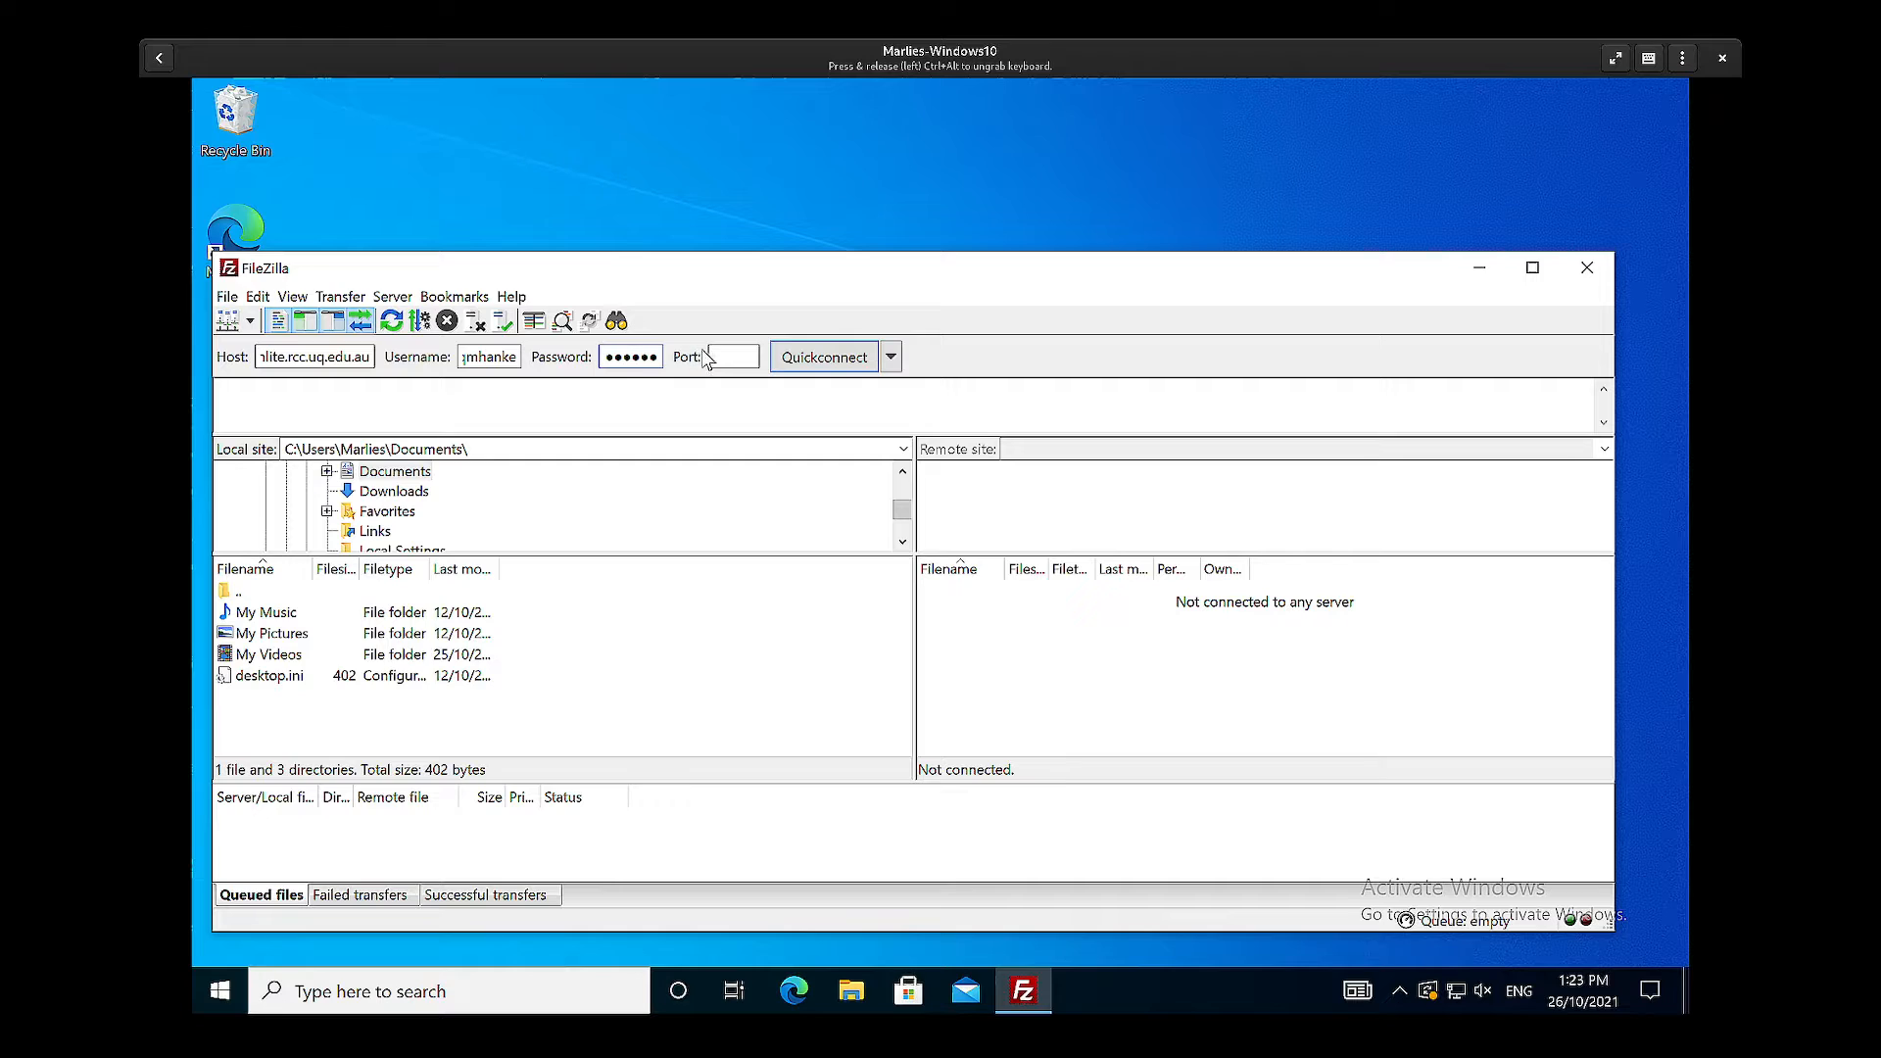
pyautogui.moveTo(732, 357)
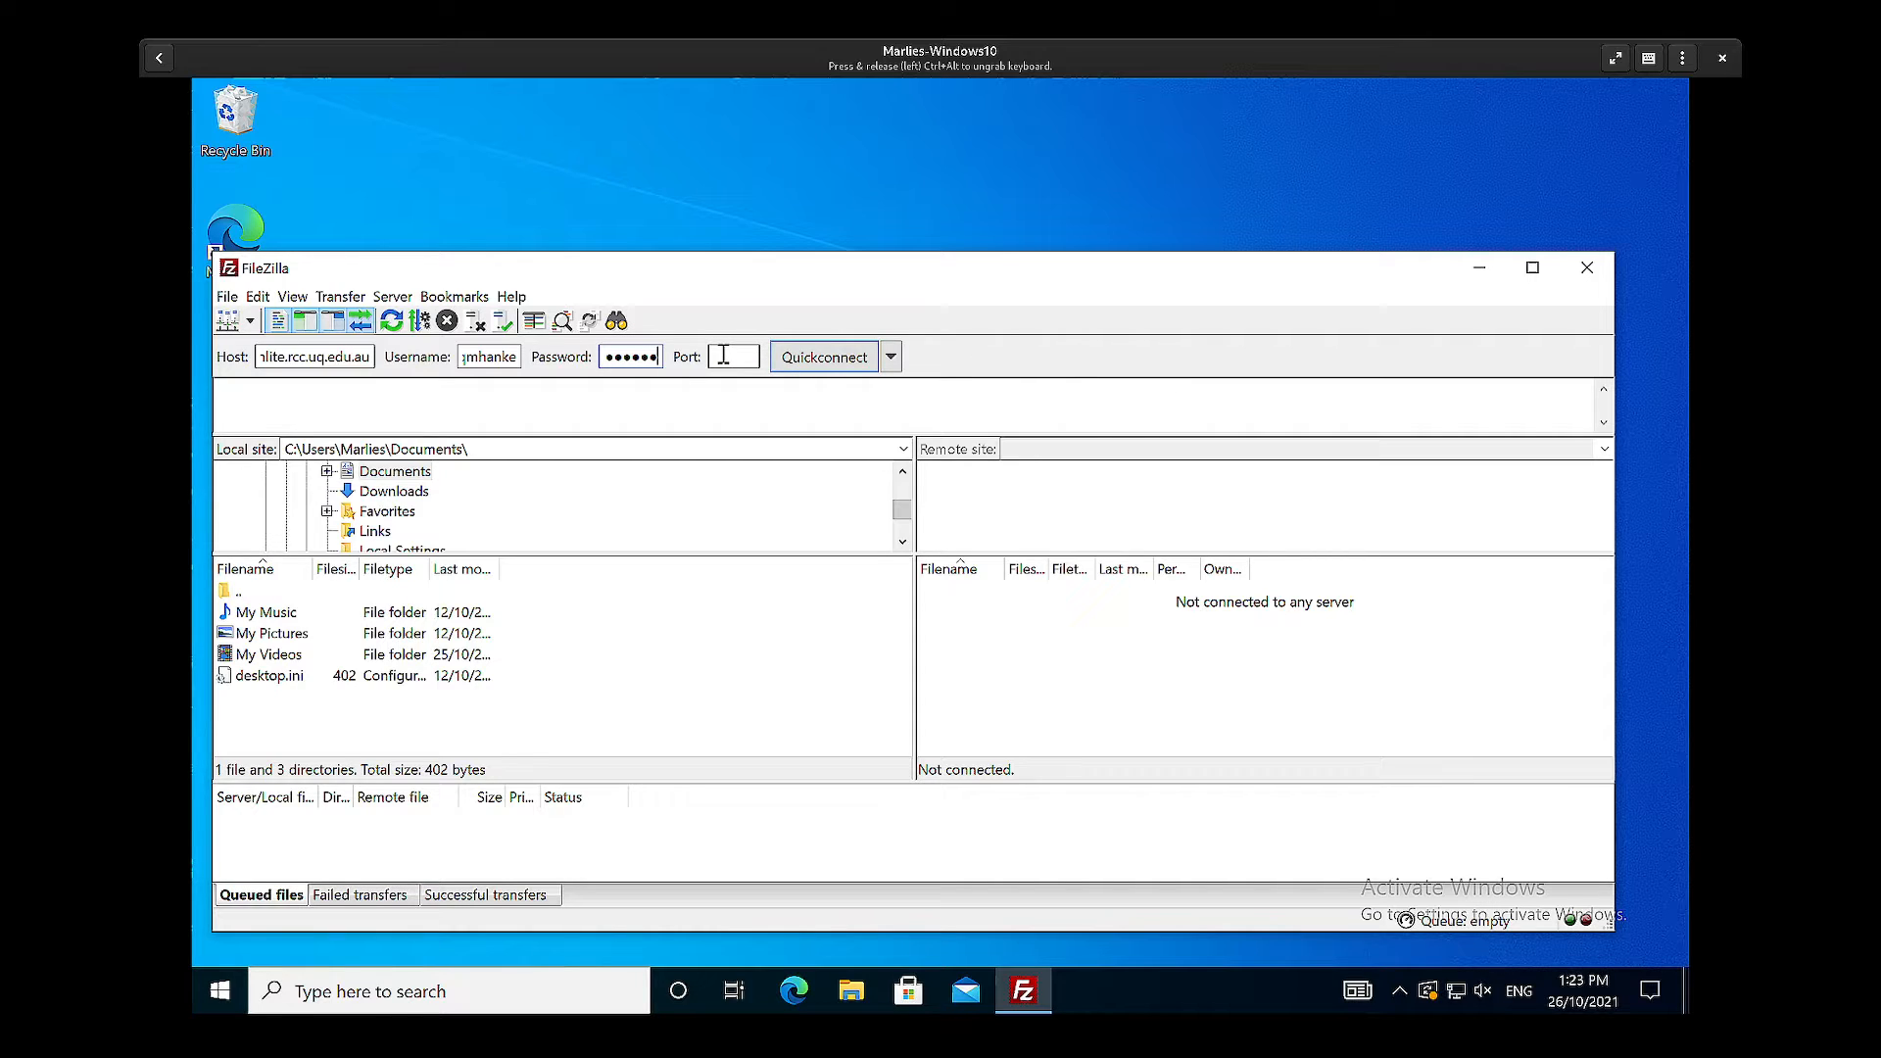
pyautogui.moveTo(732, 356)
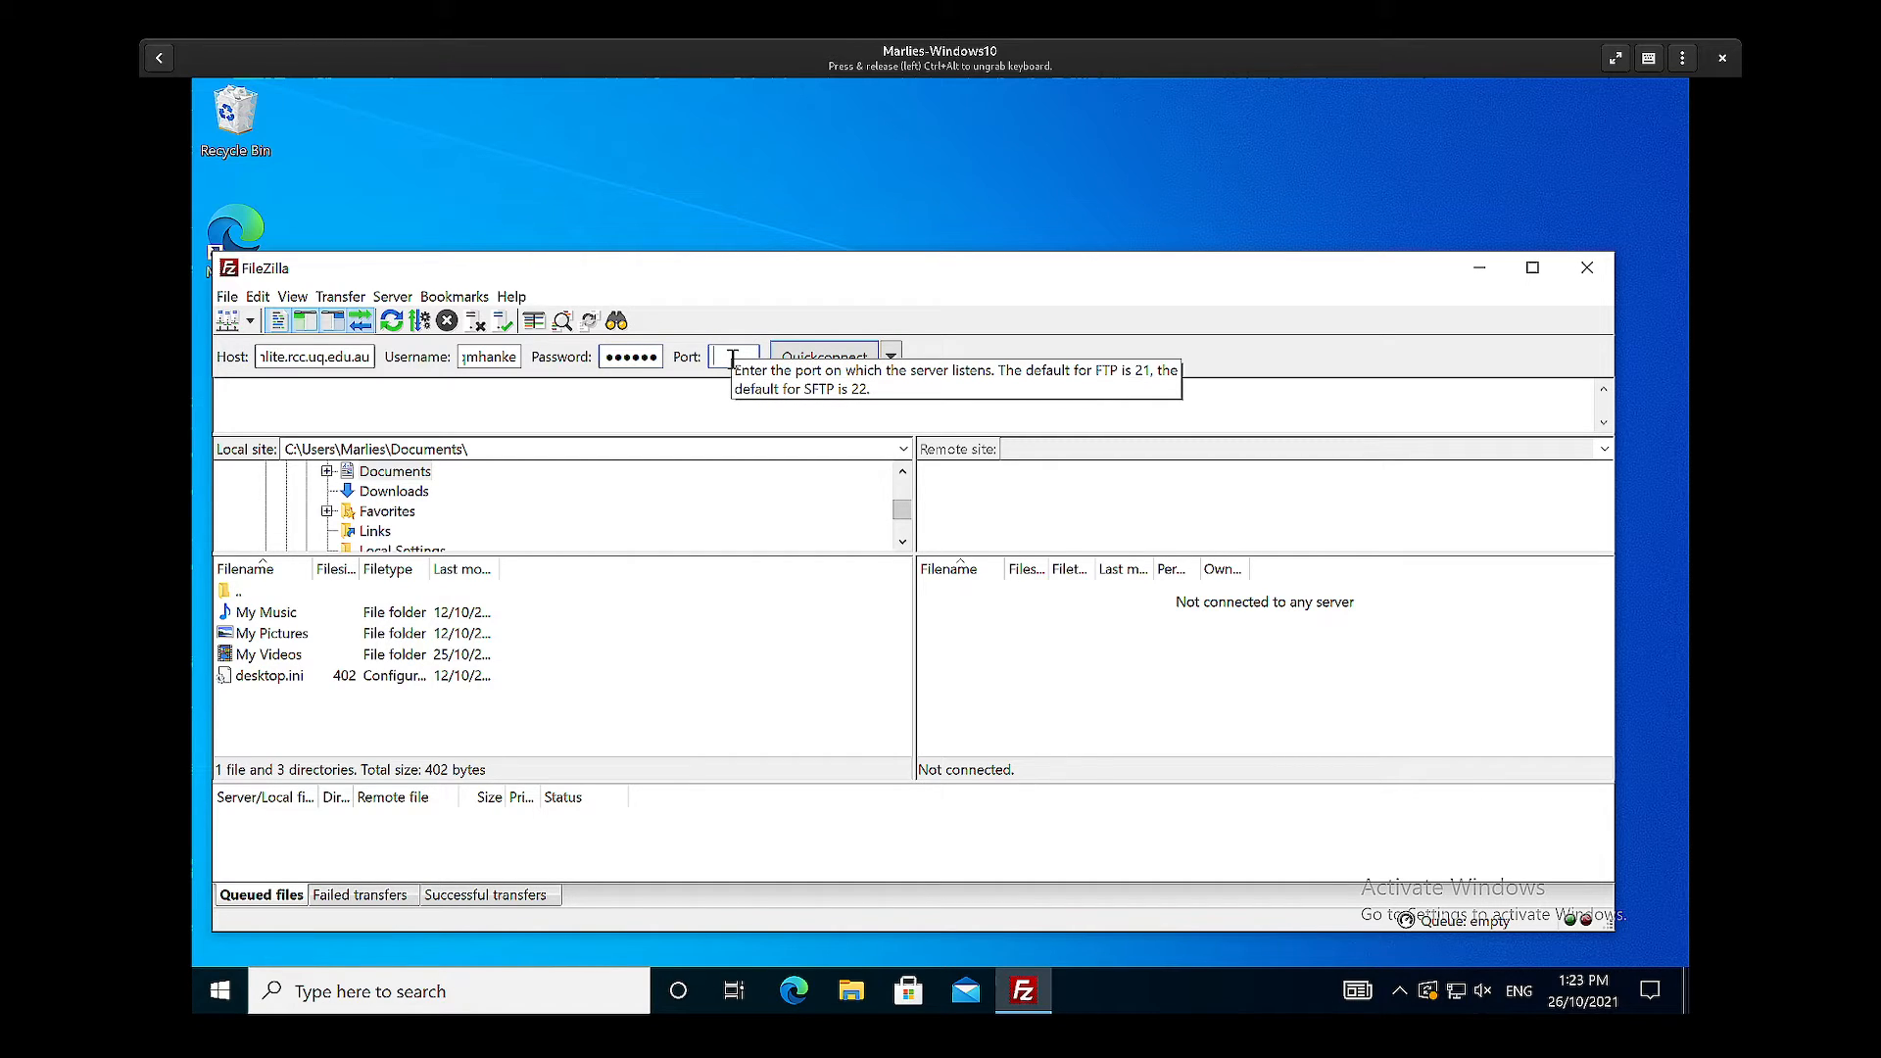
pyautogui.write('22')
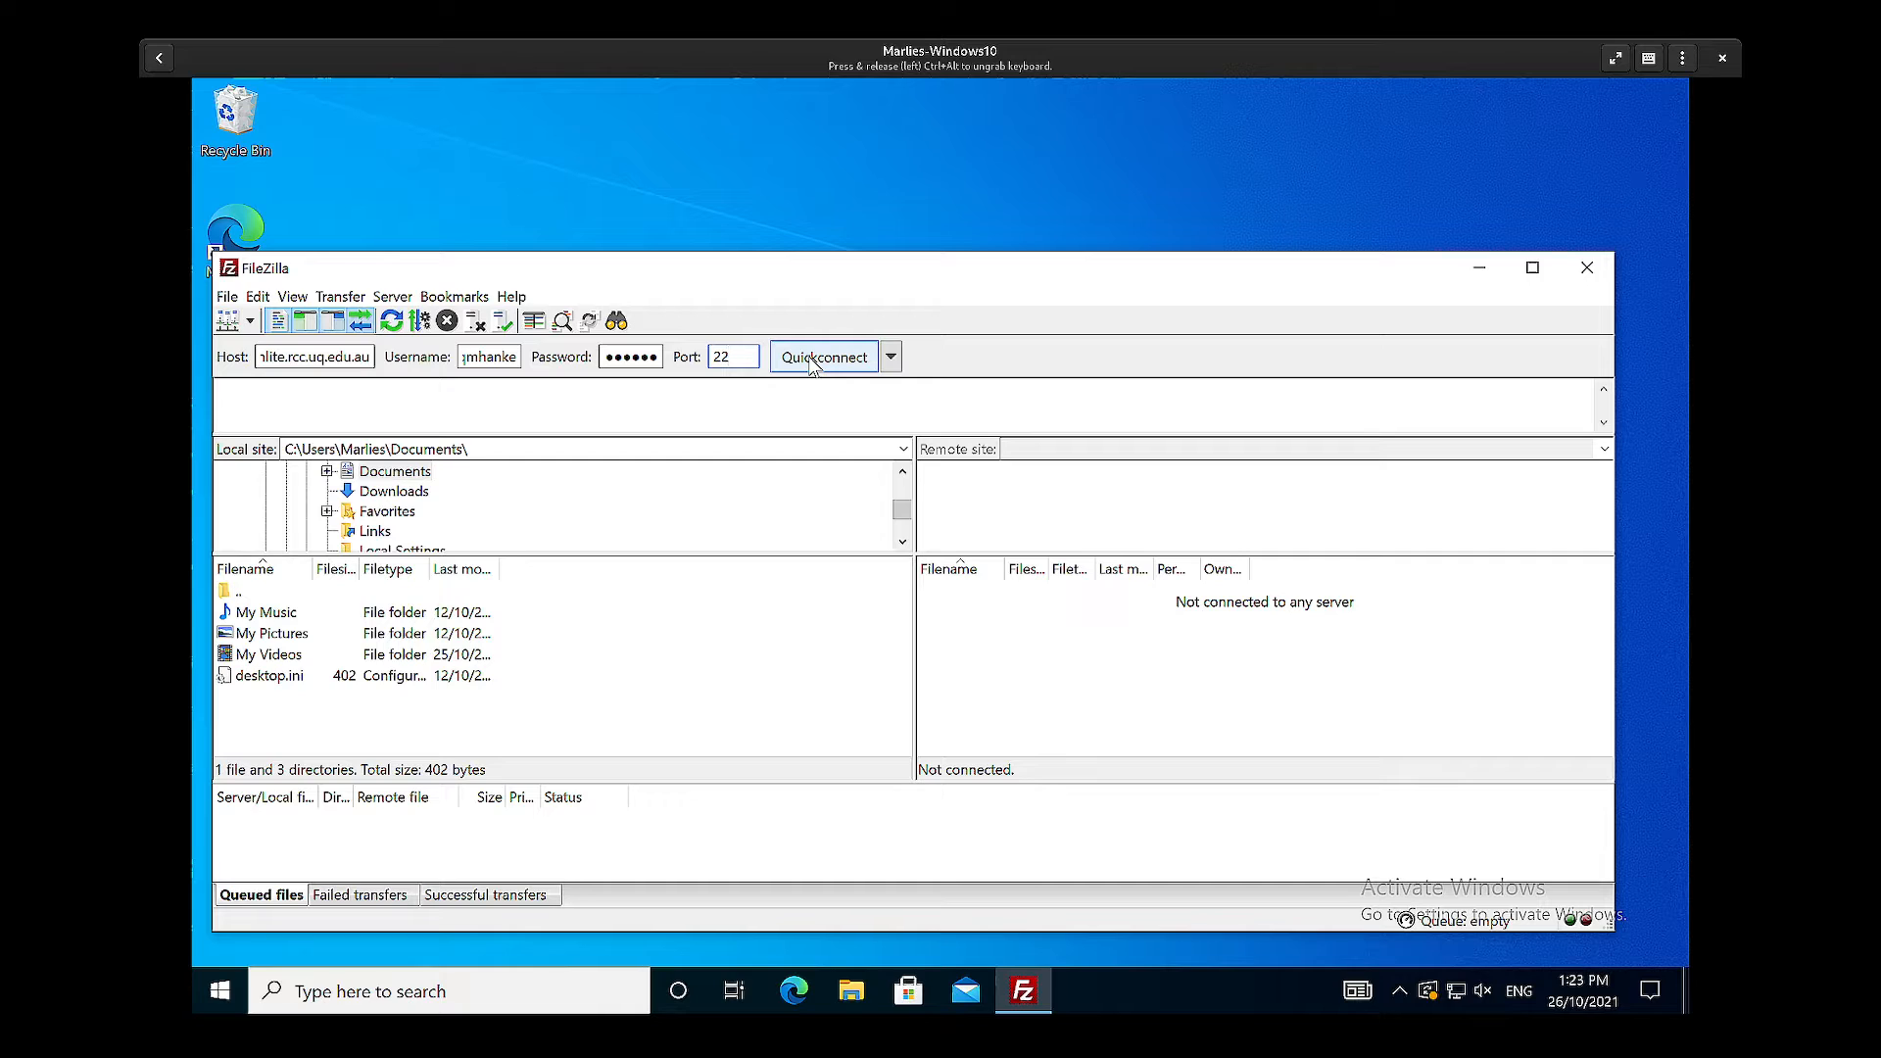
# Step: Connect to the cluster, listing /home/uqmhanke beside the local Documents folder
pyautogui.click(823, 356)
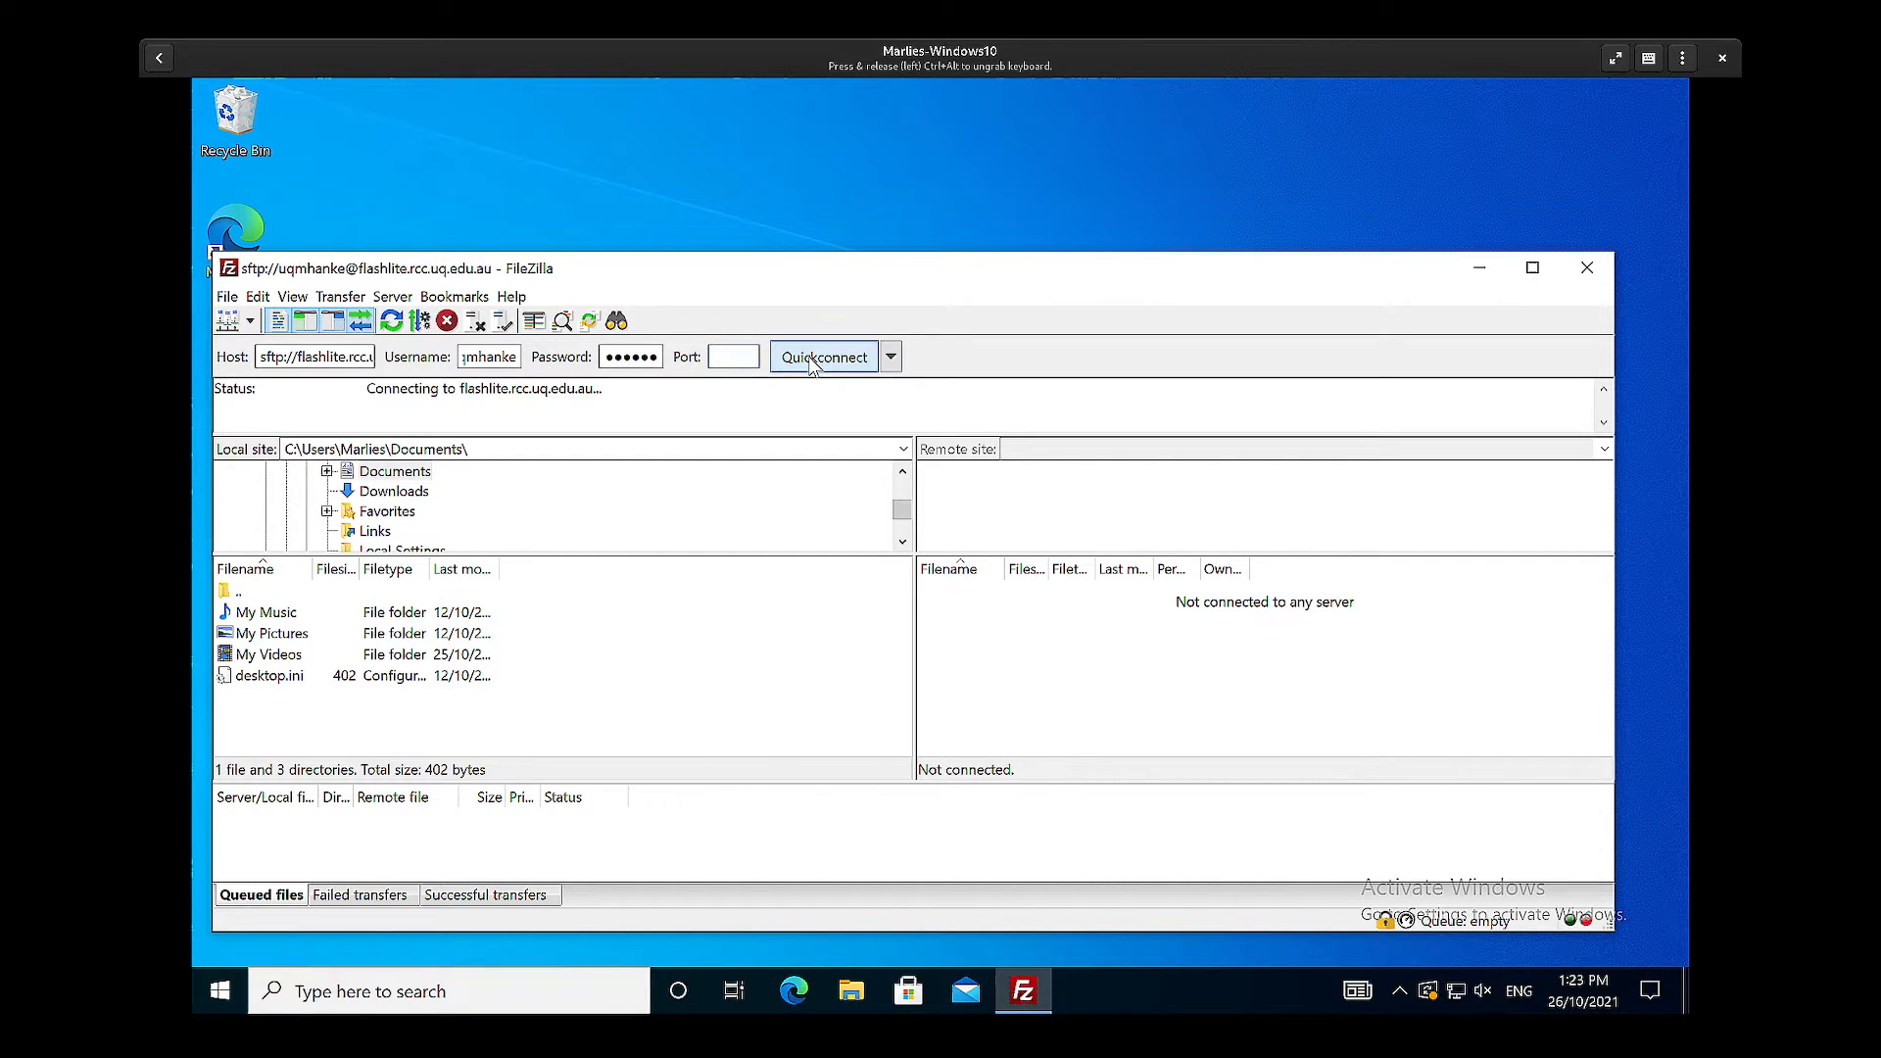
pyautogui.click(824, 357)
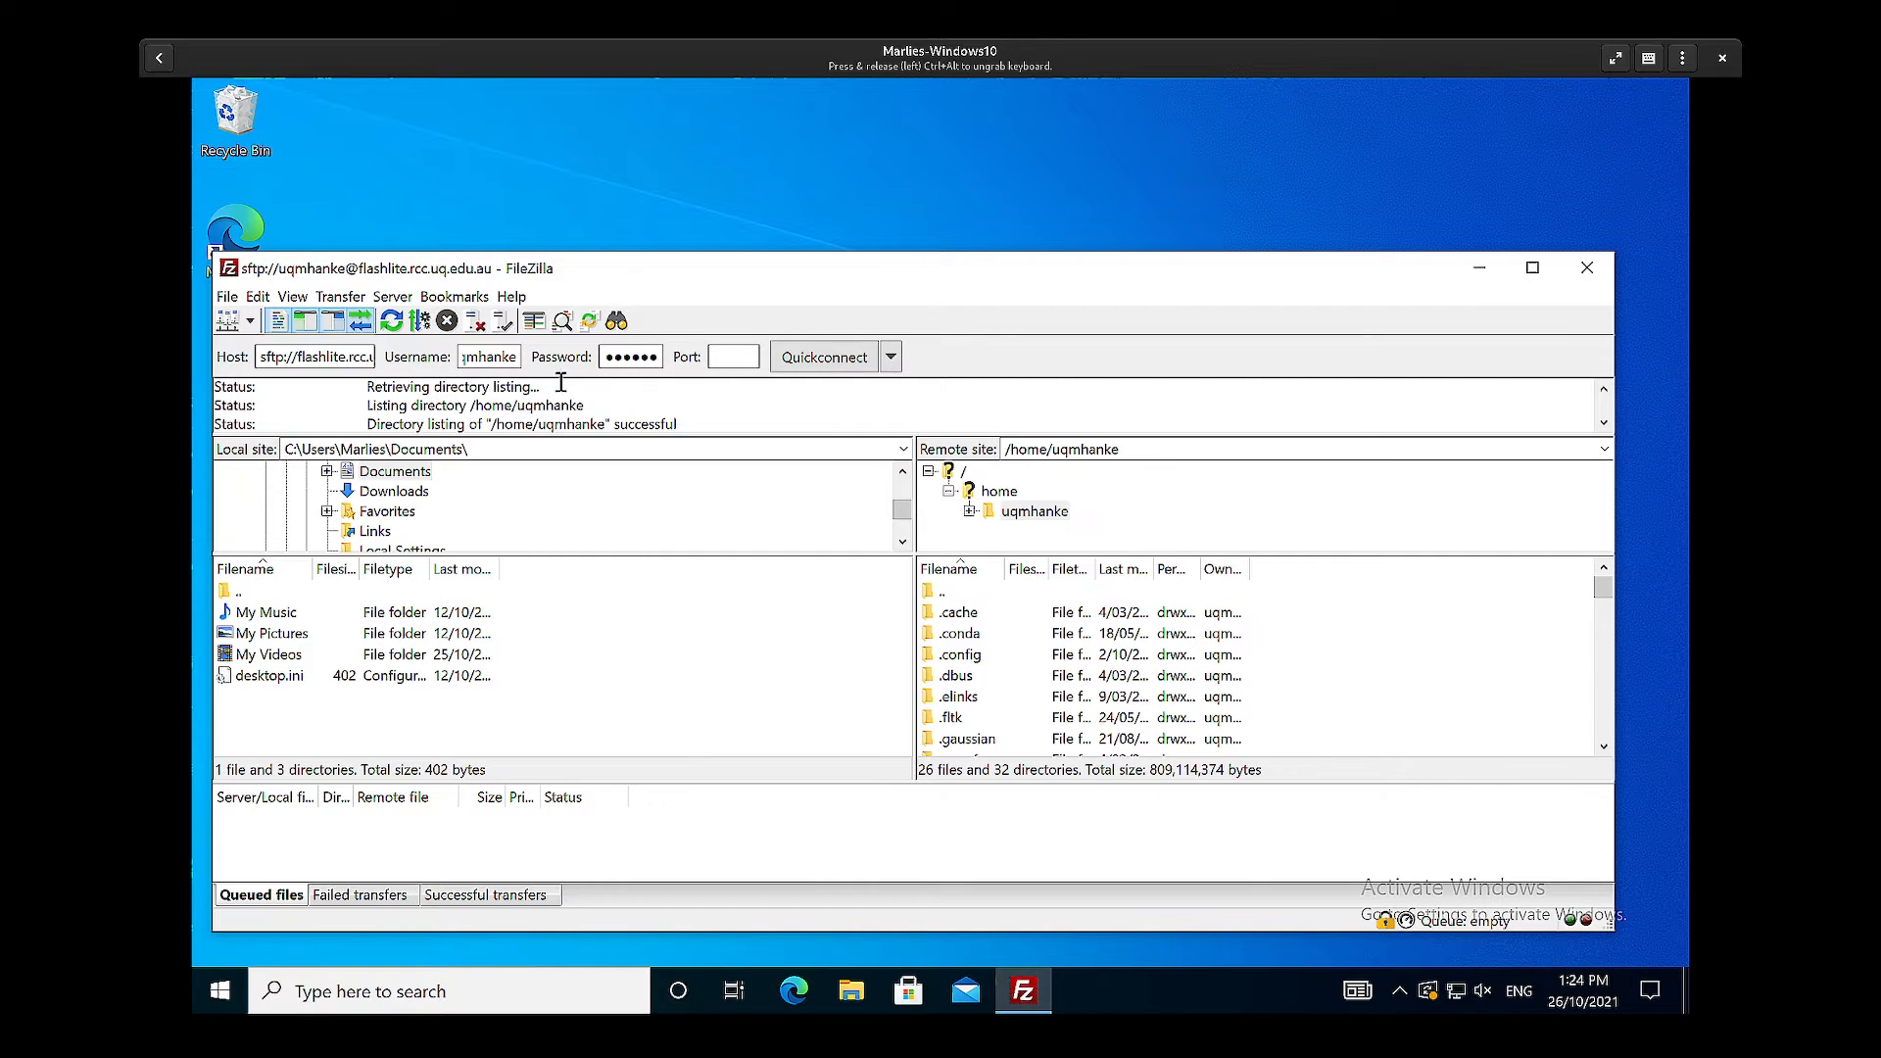
pyautogui.moveTo(731, 354)
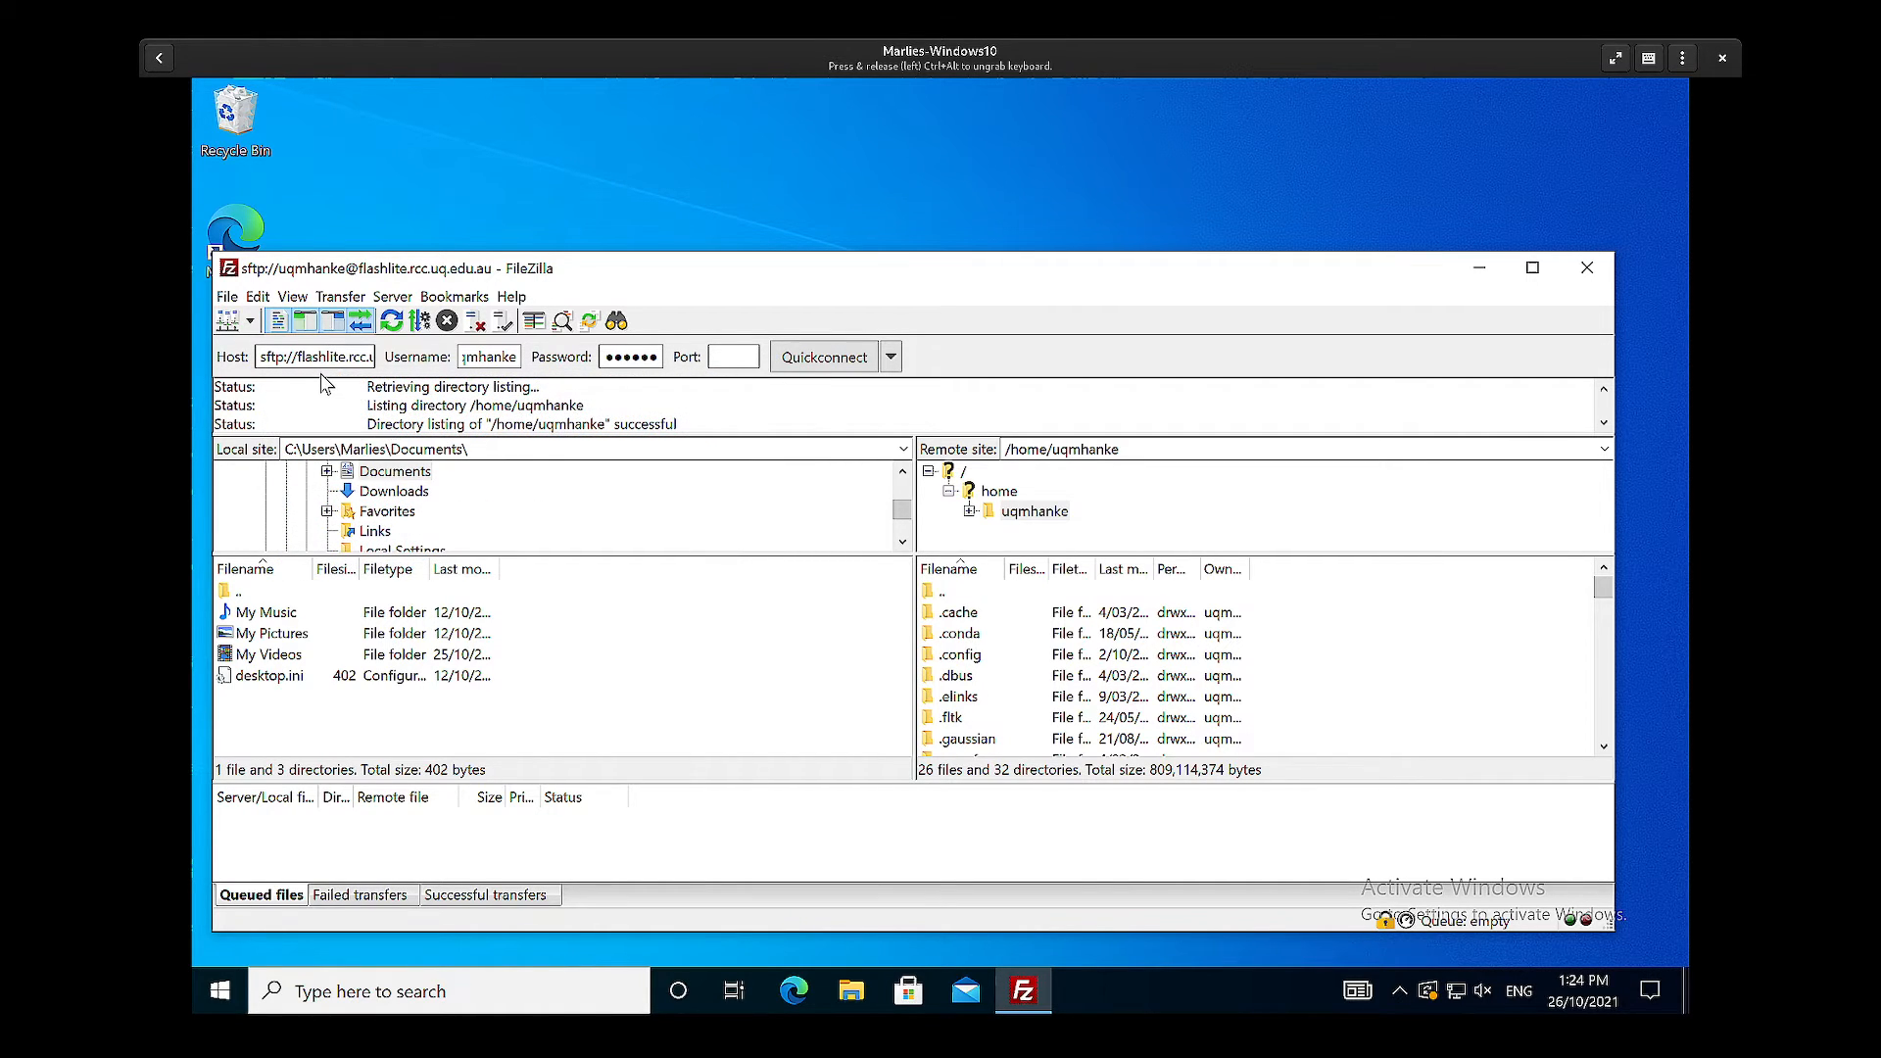
pyautogui.moveTo(744, 627)
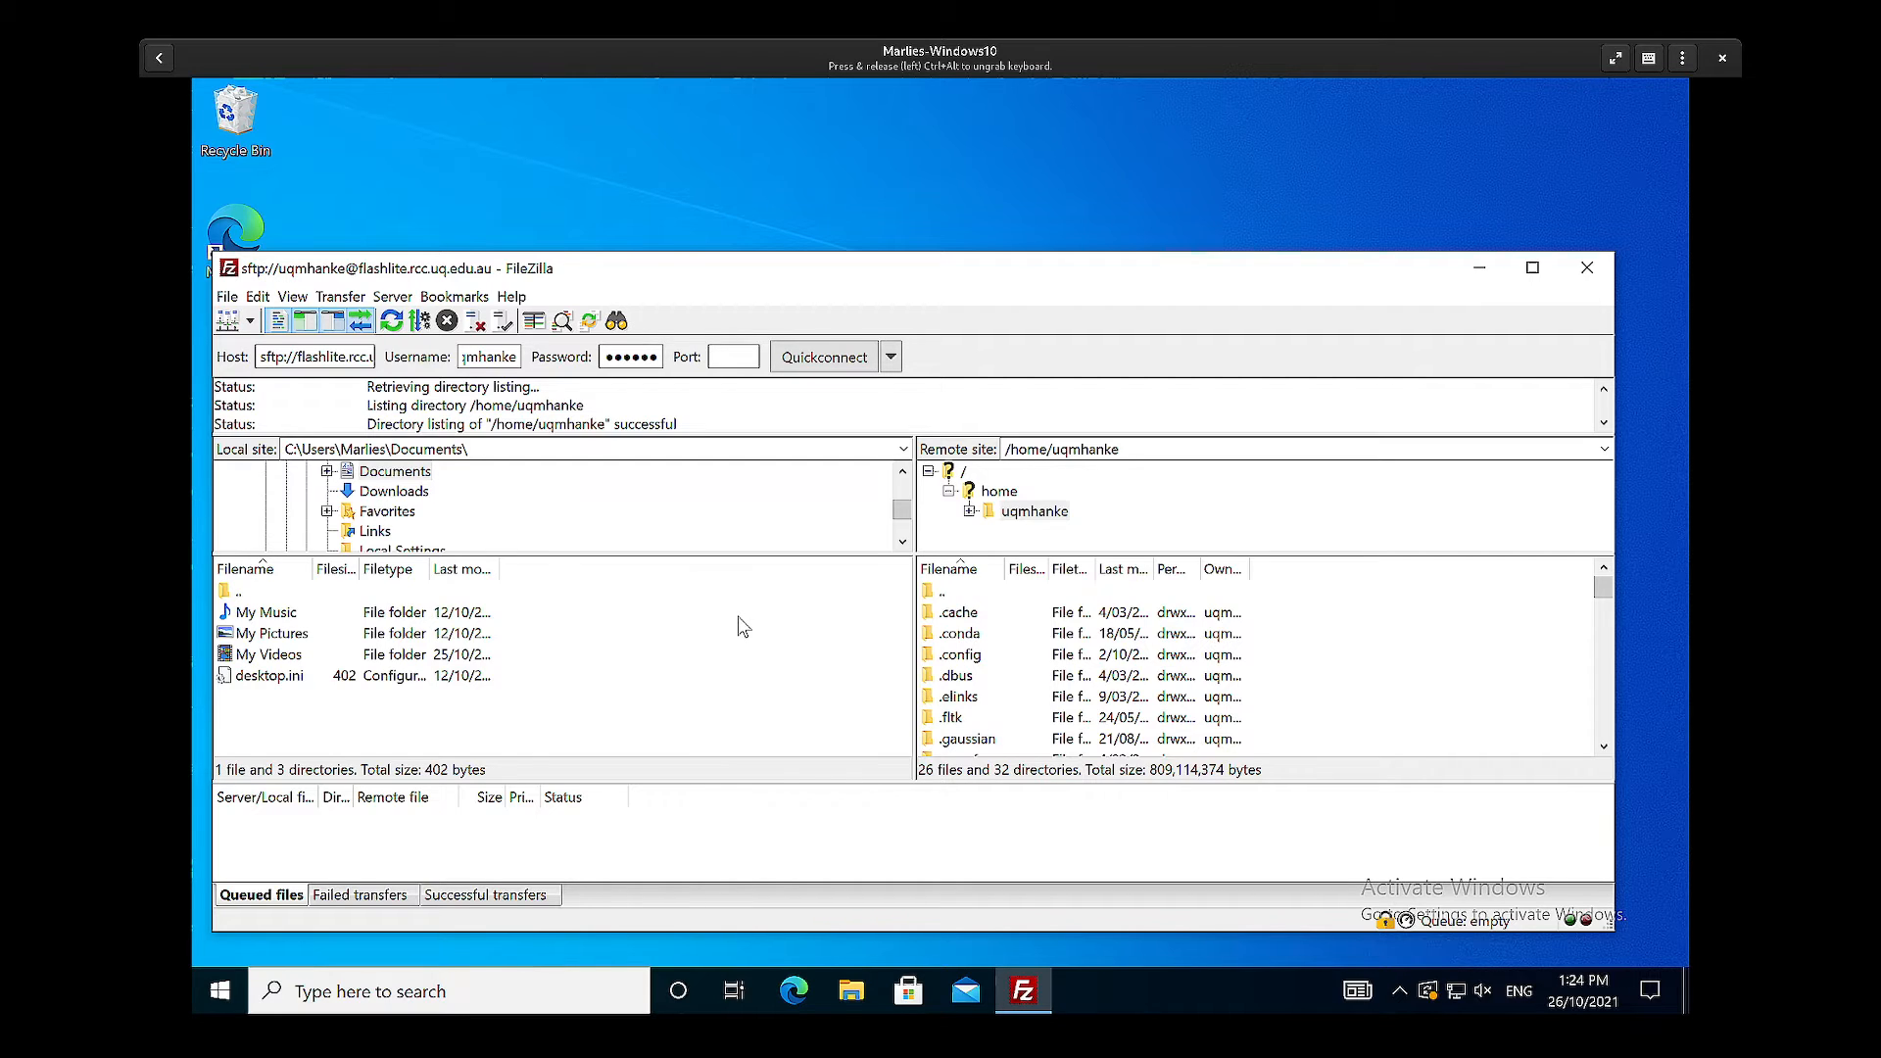
pyautogui.moveTo(1016, 490)
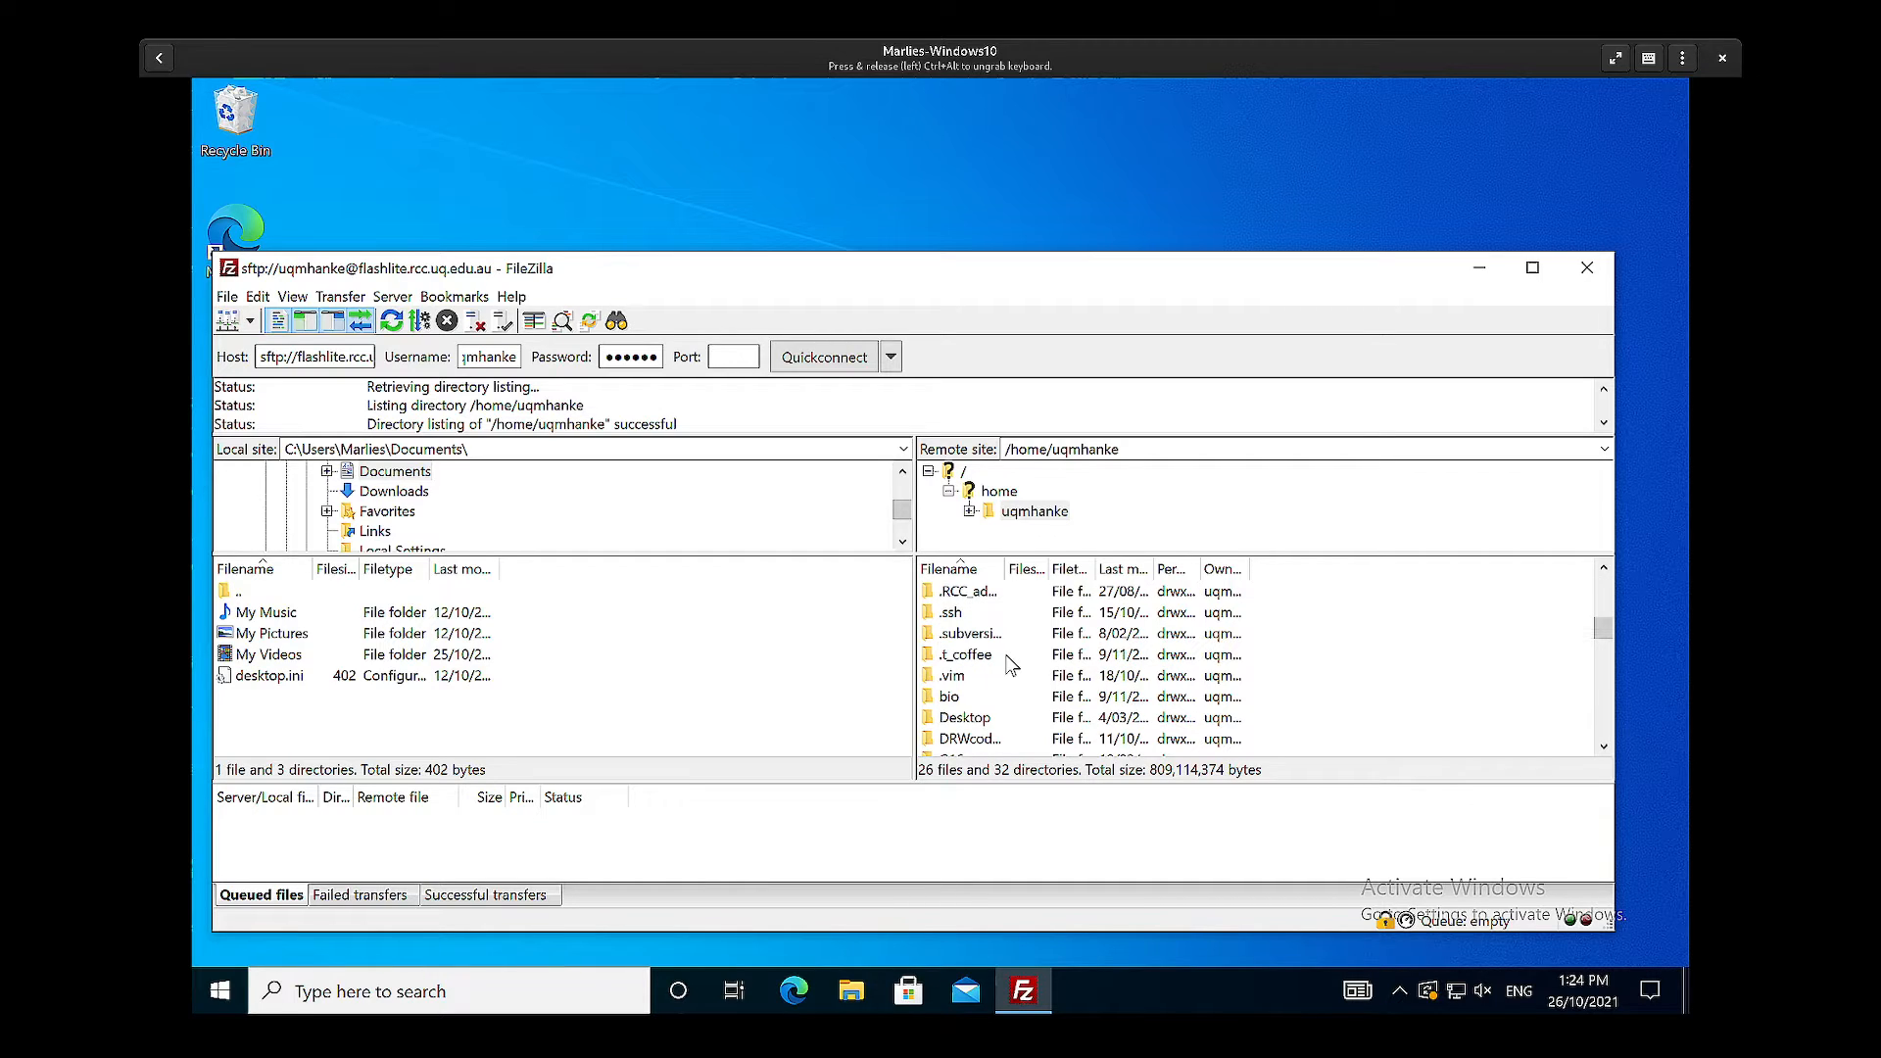
# Step: Scroll the remote home listing and select the 152-byte test-script file
pyautogui.scroll(-3)
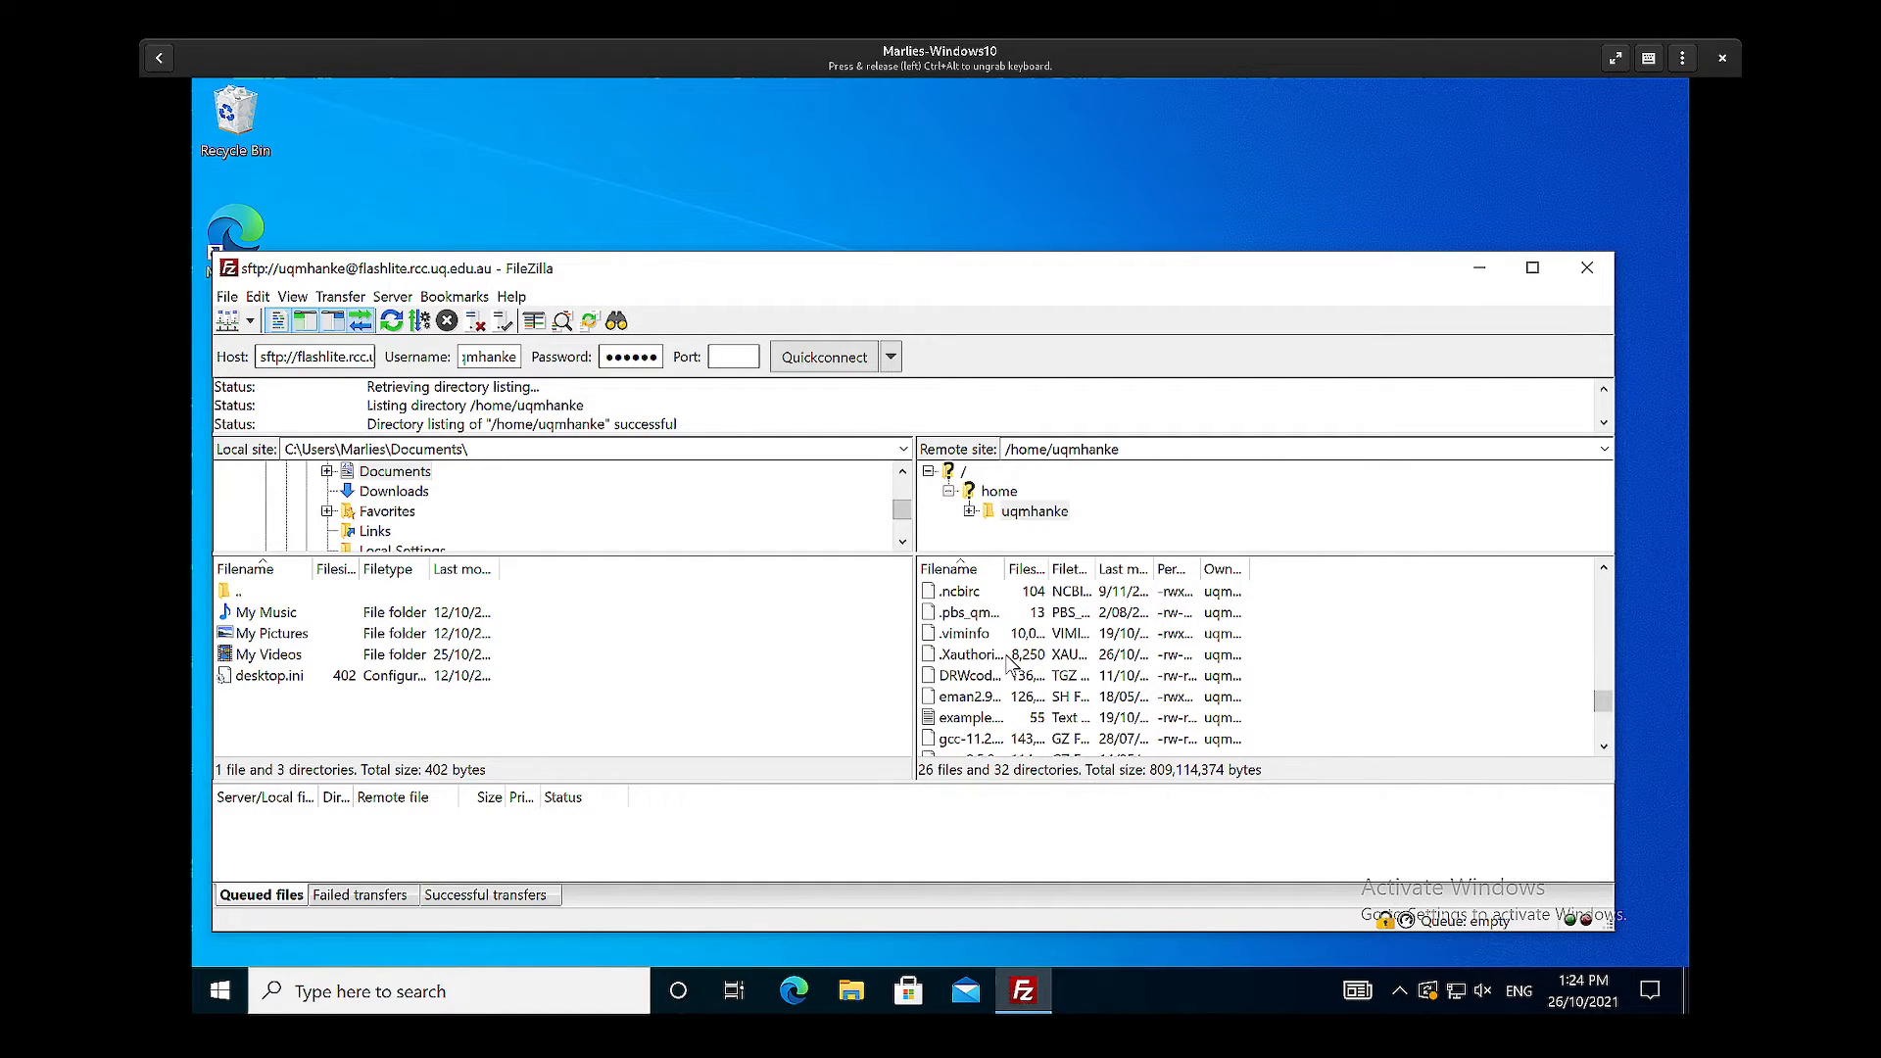
pyautogui.scroll(-3)
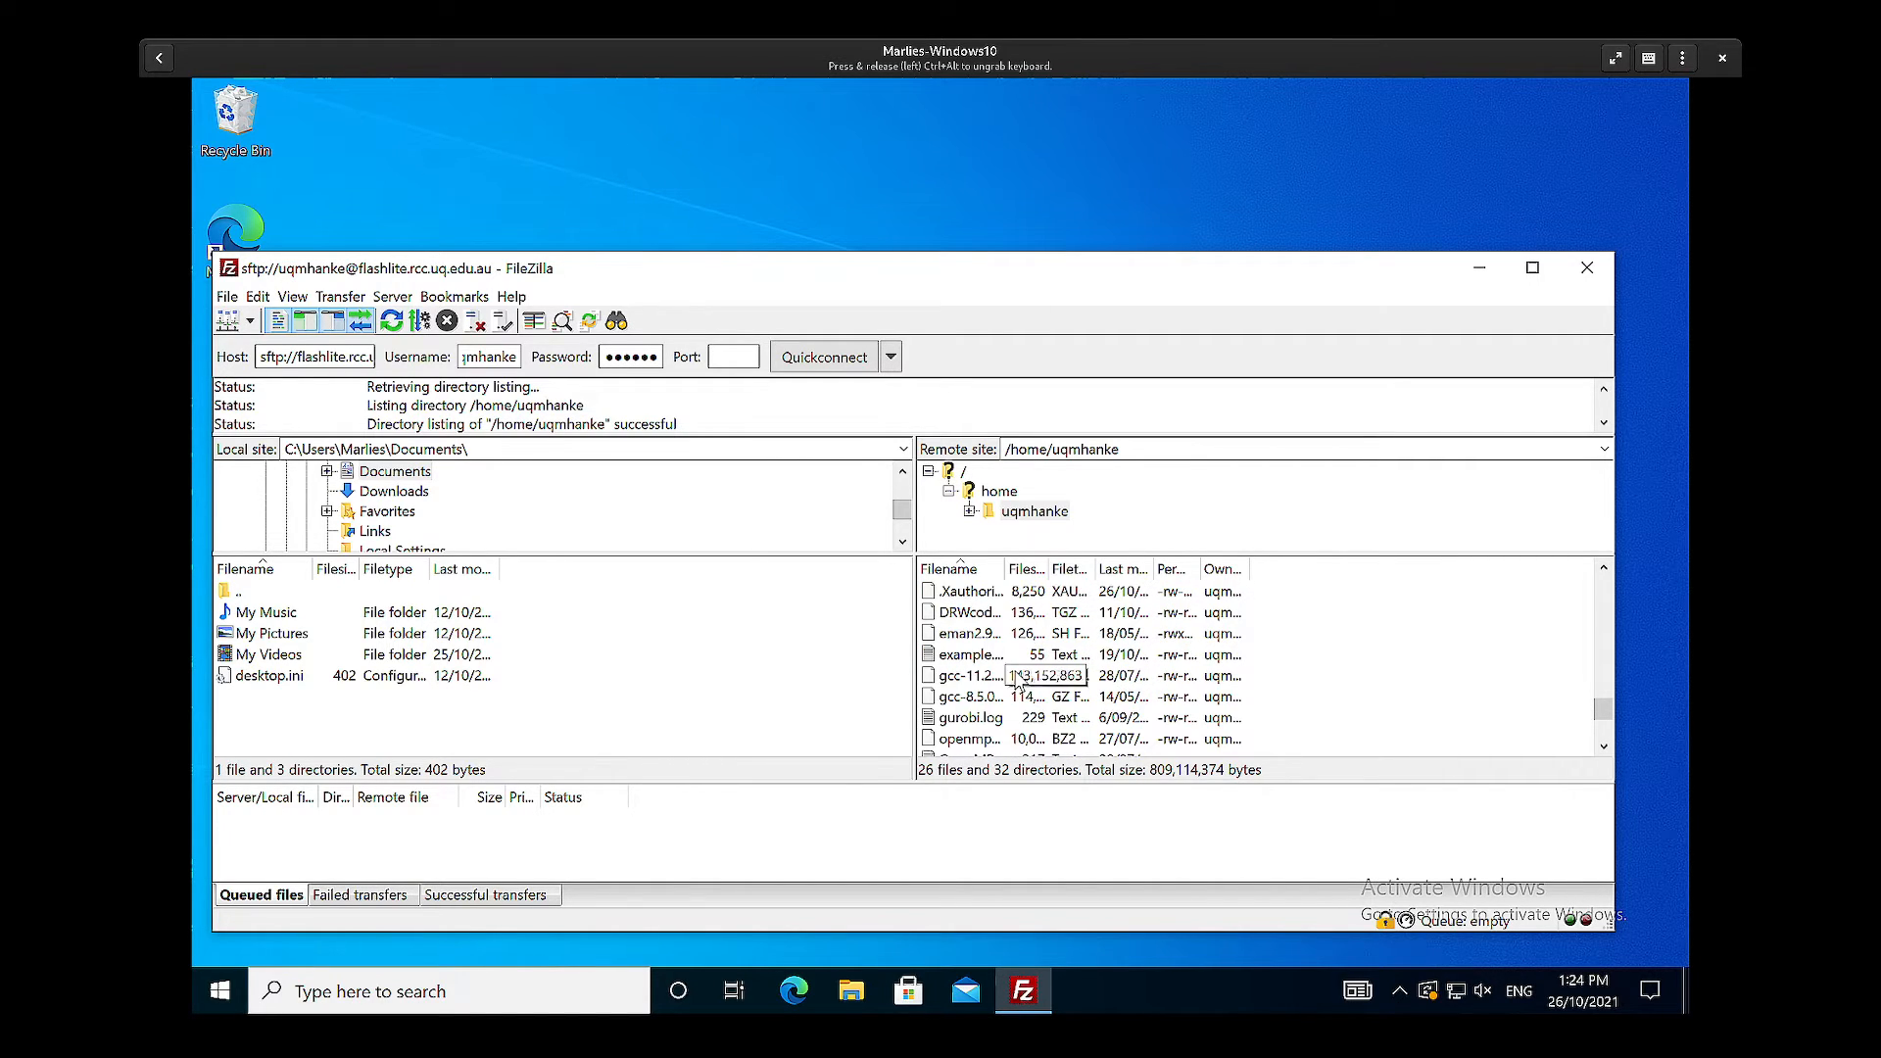
pyautogui.click(967, 738)
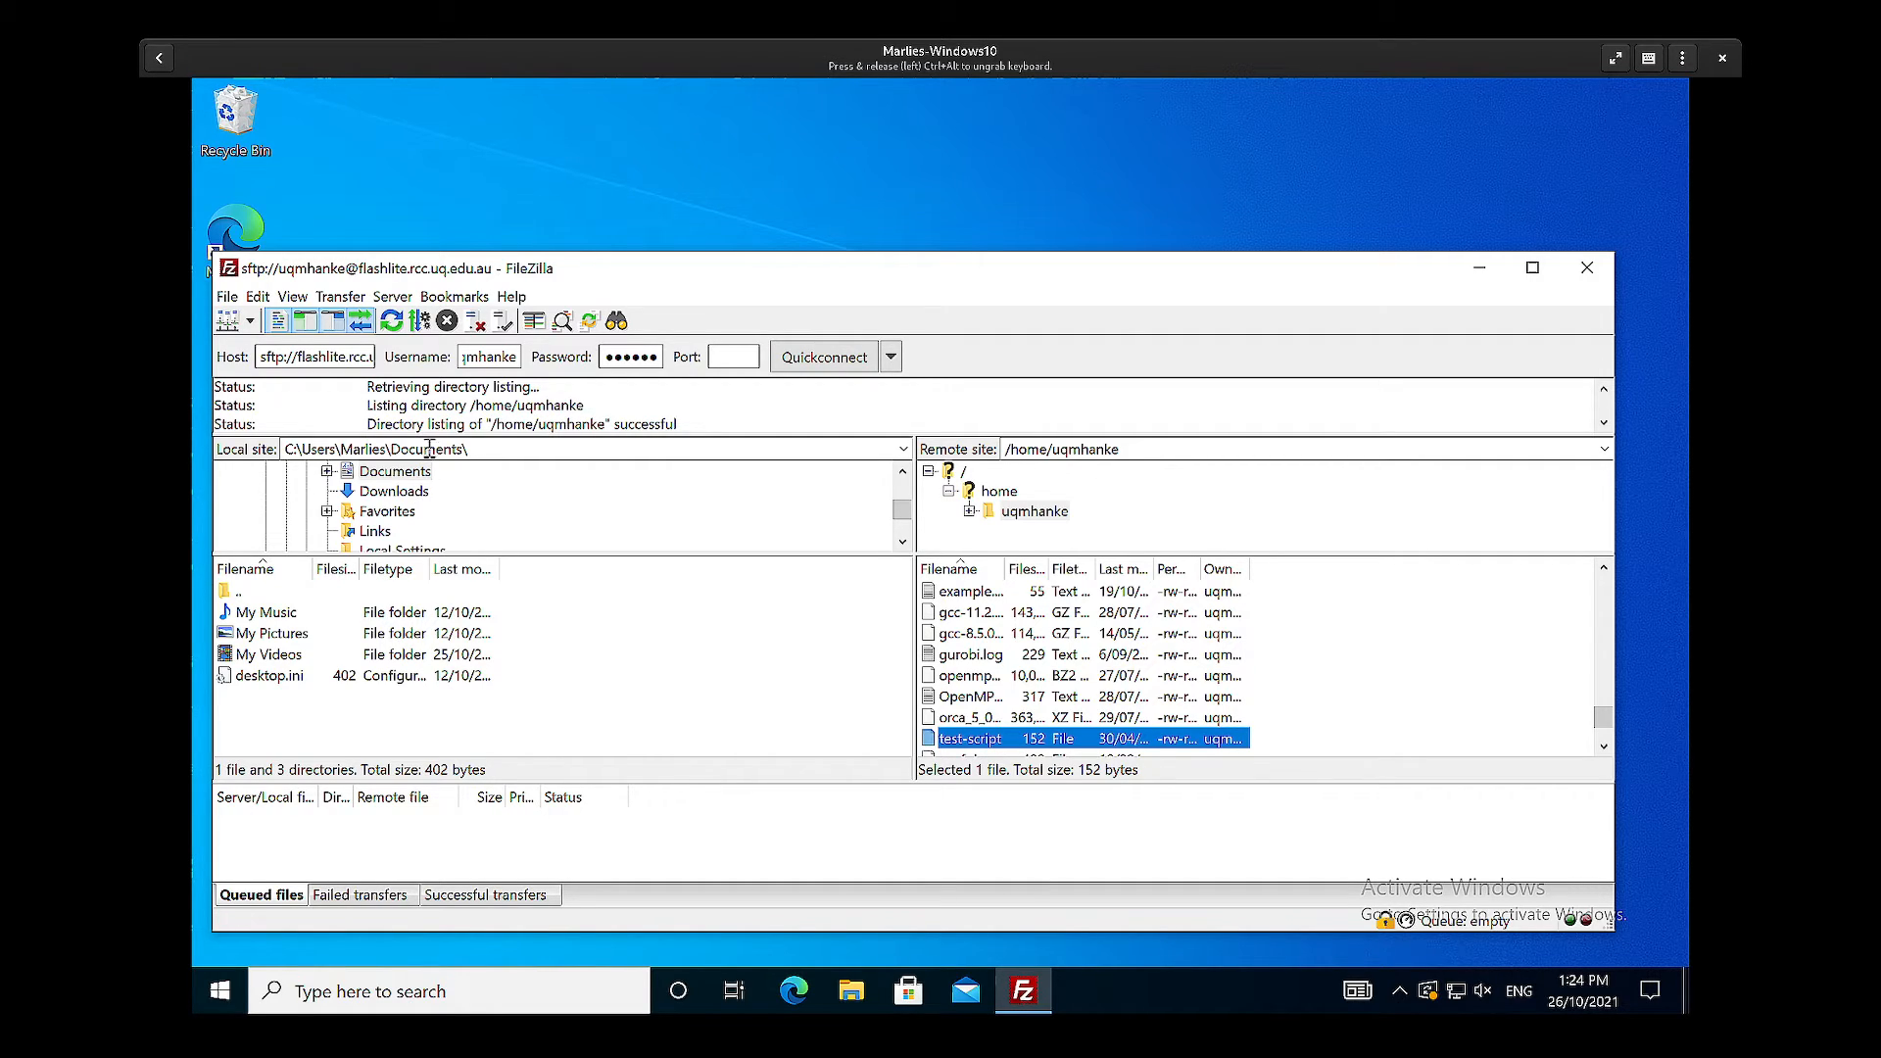
pyautogui.moveTo(1042, 787)
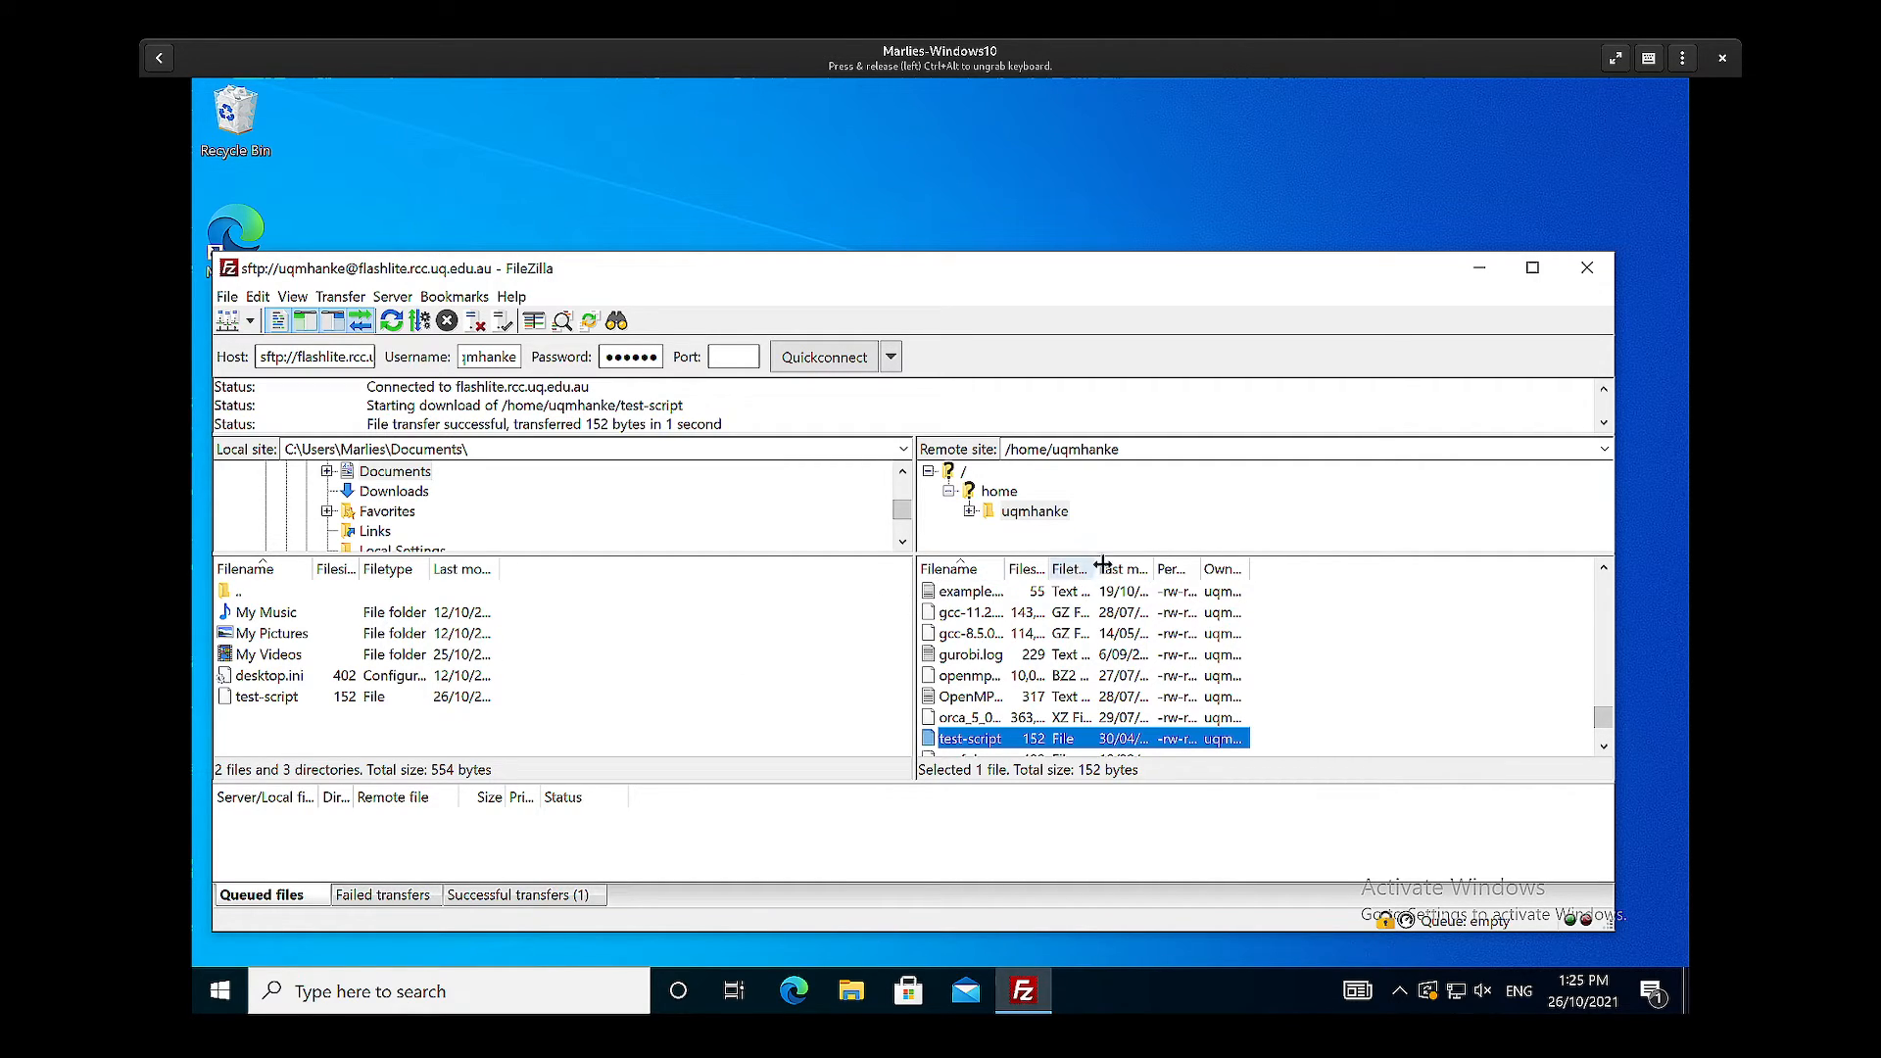
pyautogui.moveTo(1315, 706)
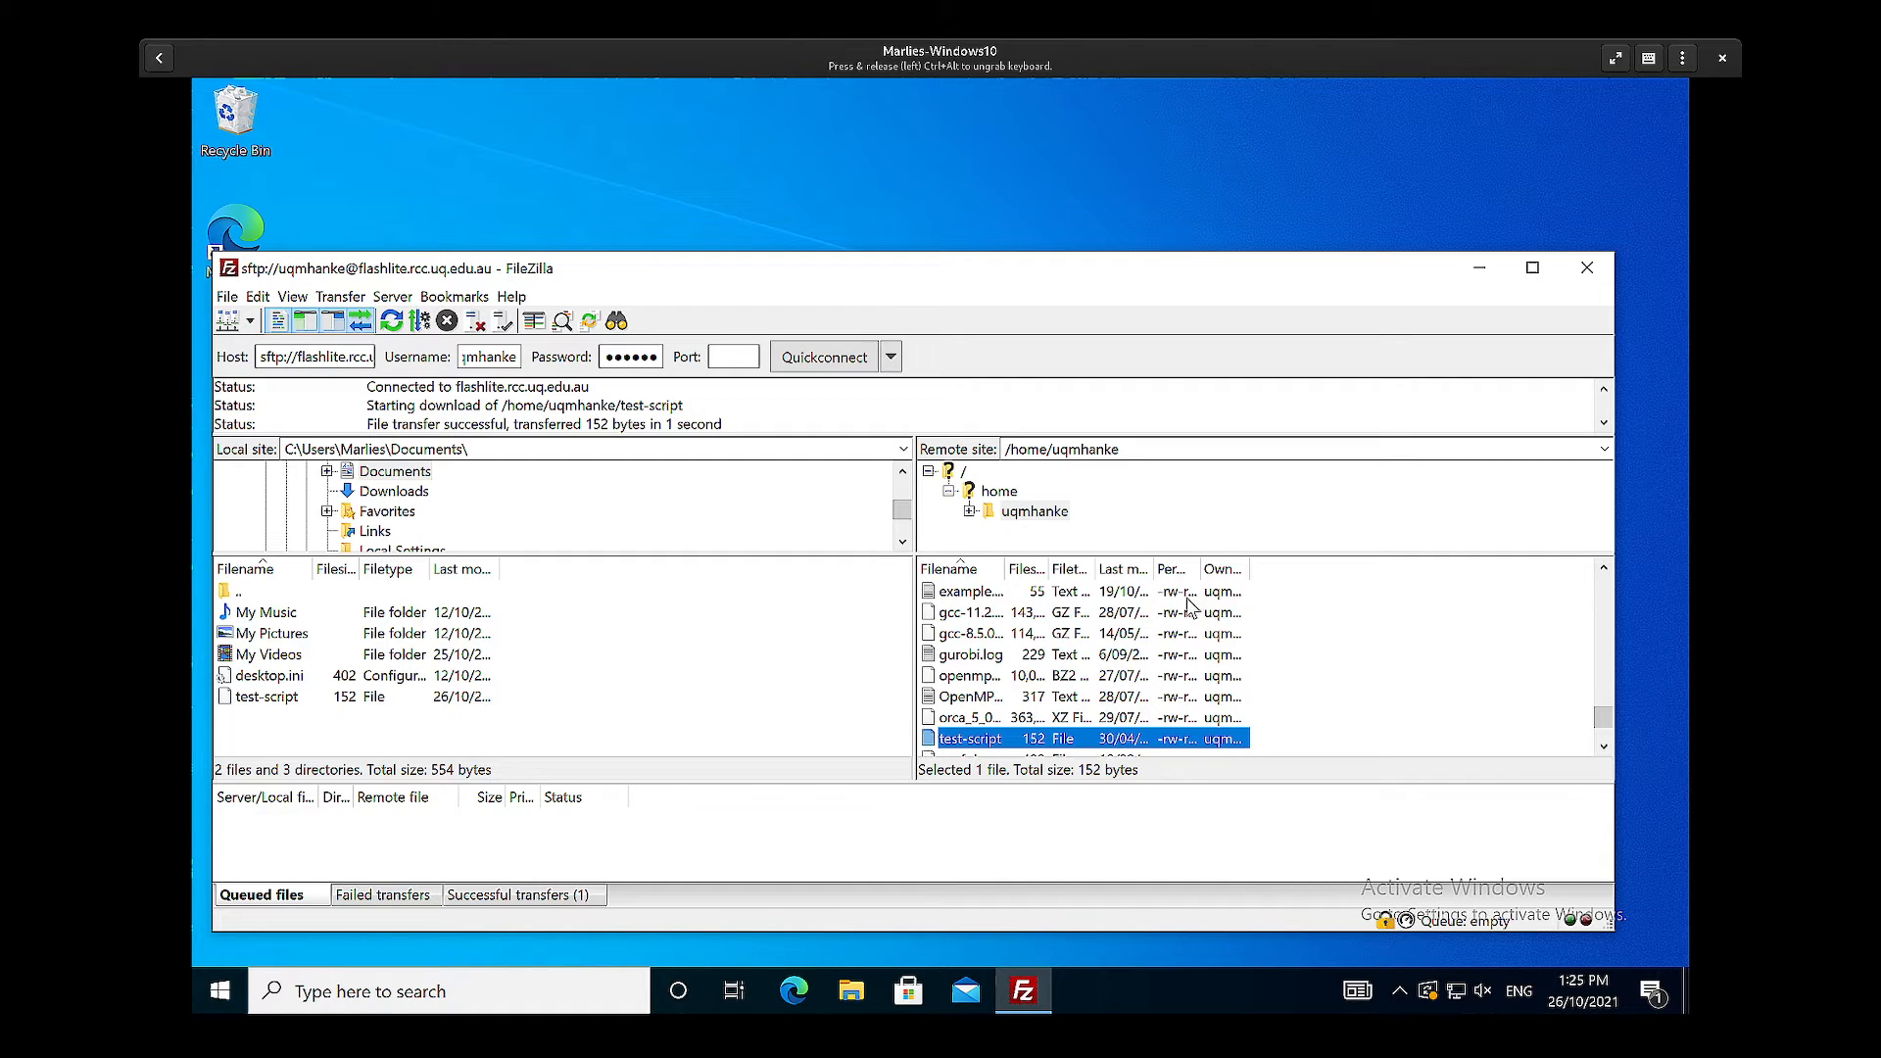
# Step: Enter /scratch/user/uqmhanke in the Remote site path box
pyautogui.click(1060, 448)
pyautogui.write('/')
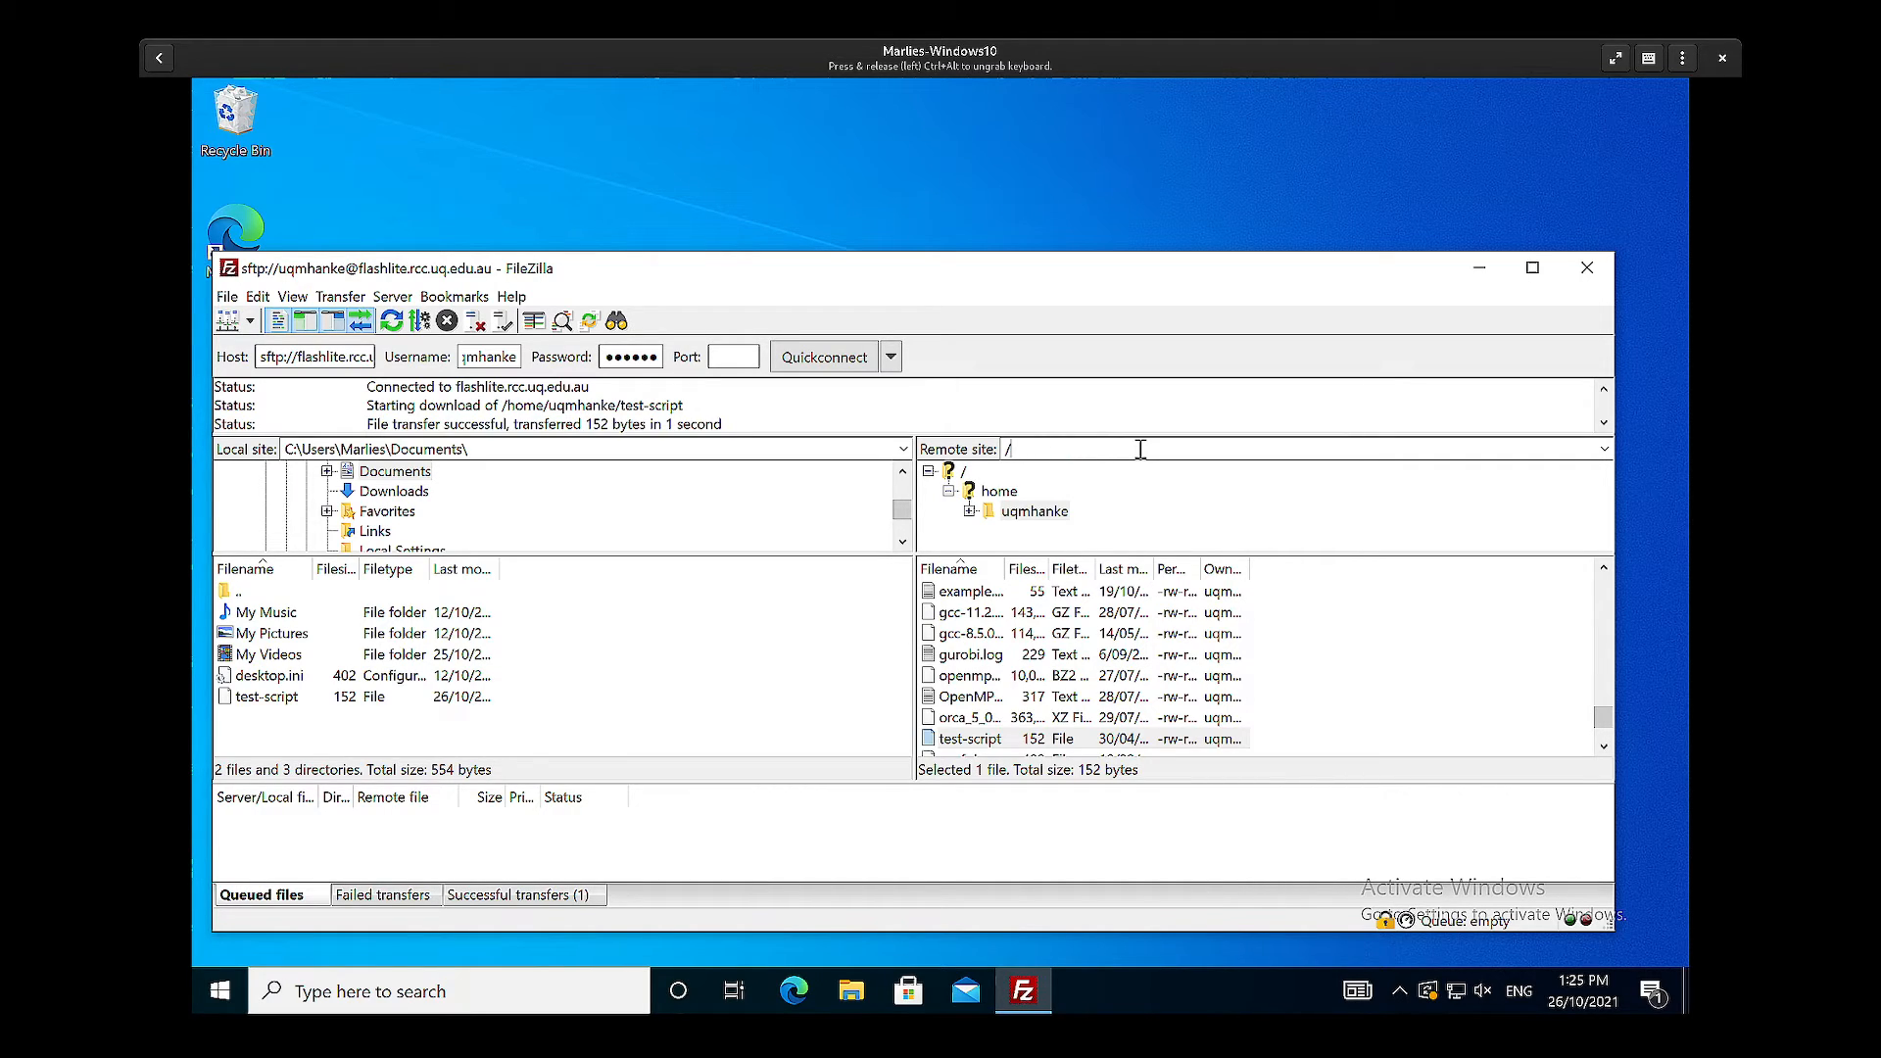
pyautogui.write('scratch/user')
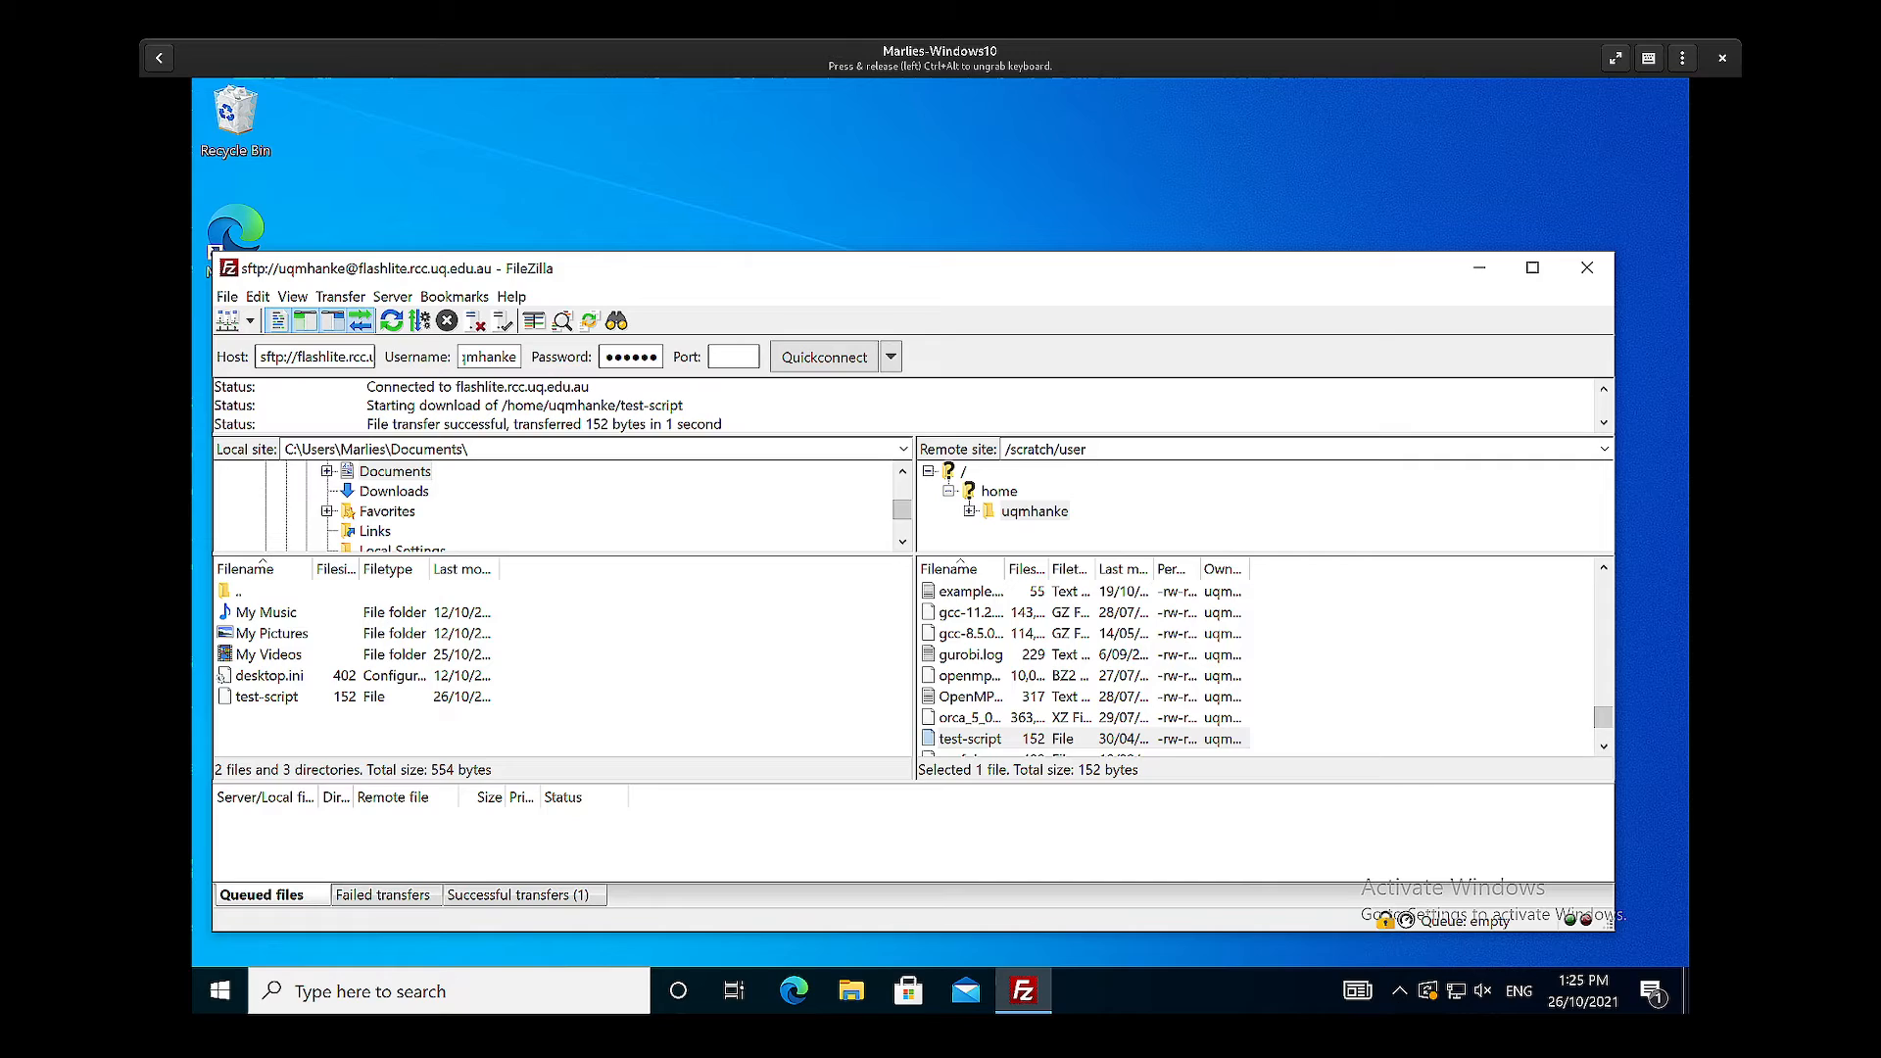
pyautogui.write('uqmhanke')
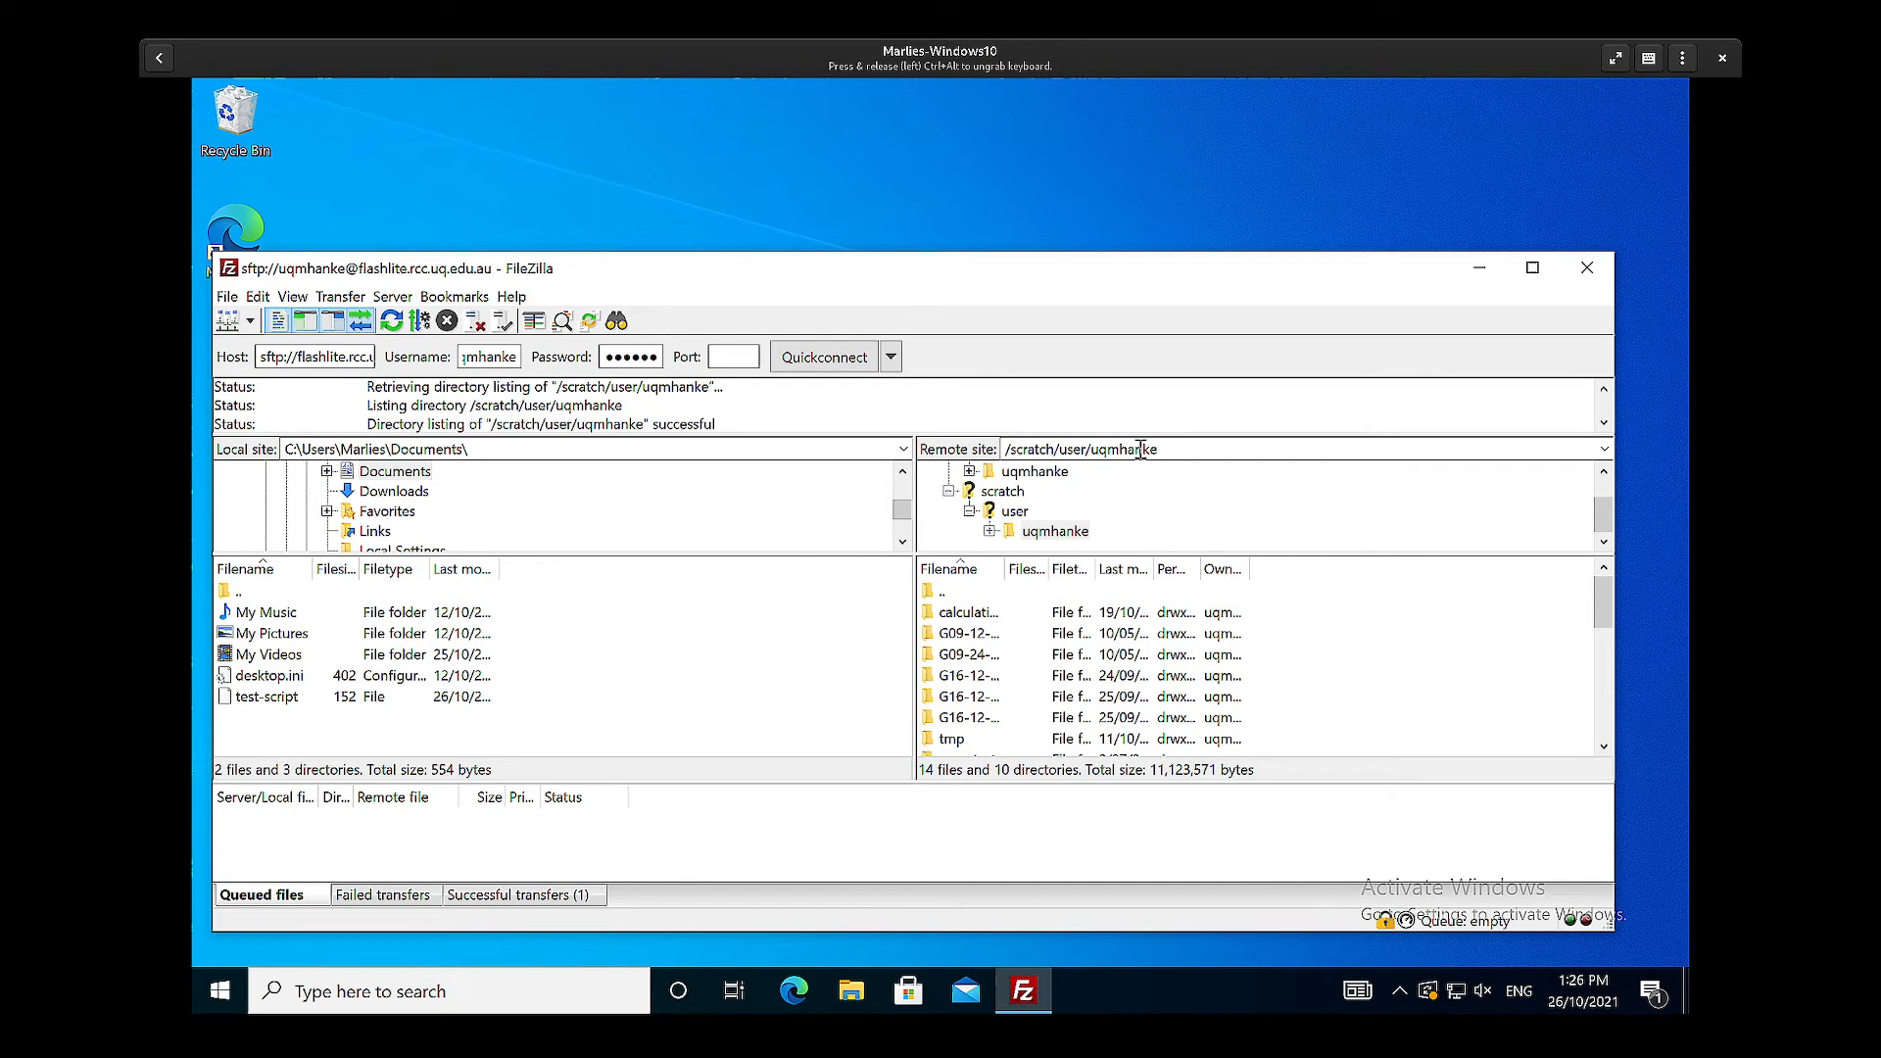
# Step: Scroll through the /scratch/user/uqmhanke file listing
pyautogui.scroll(-3)
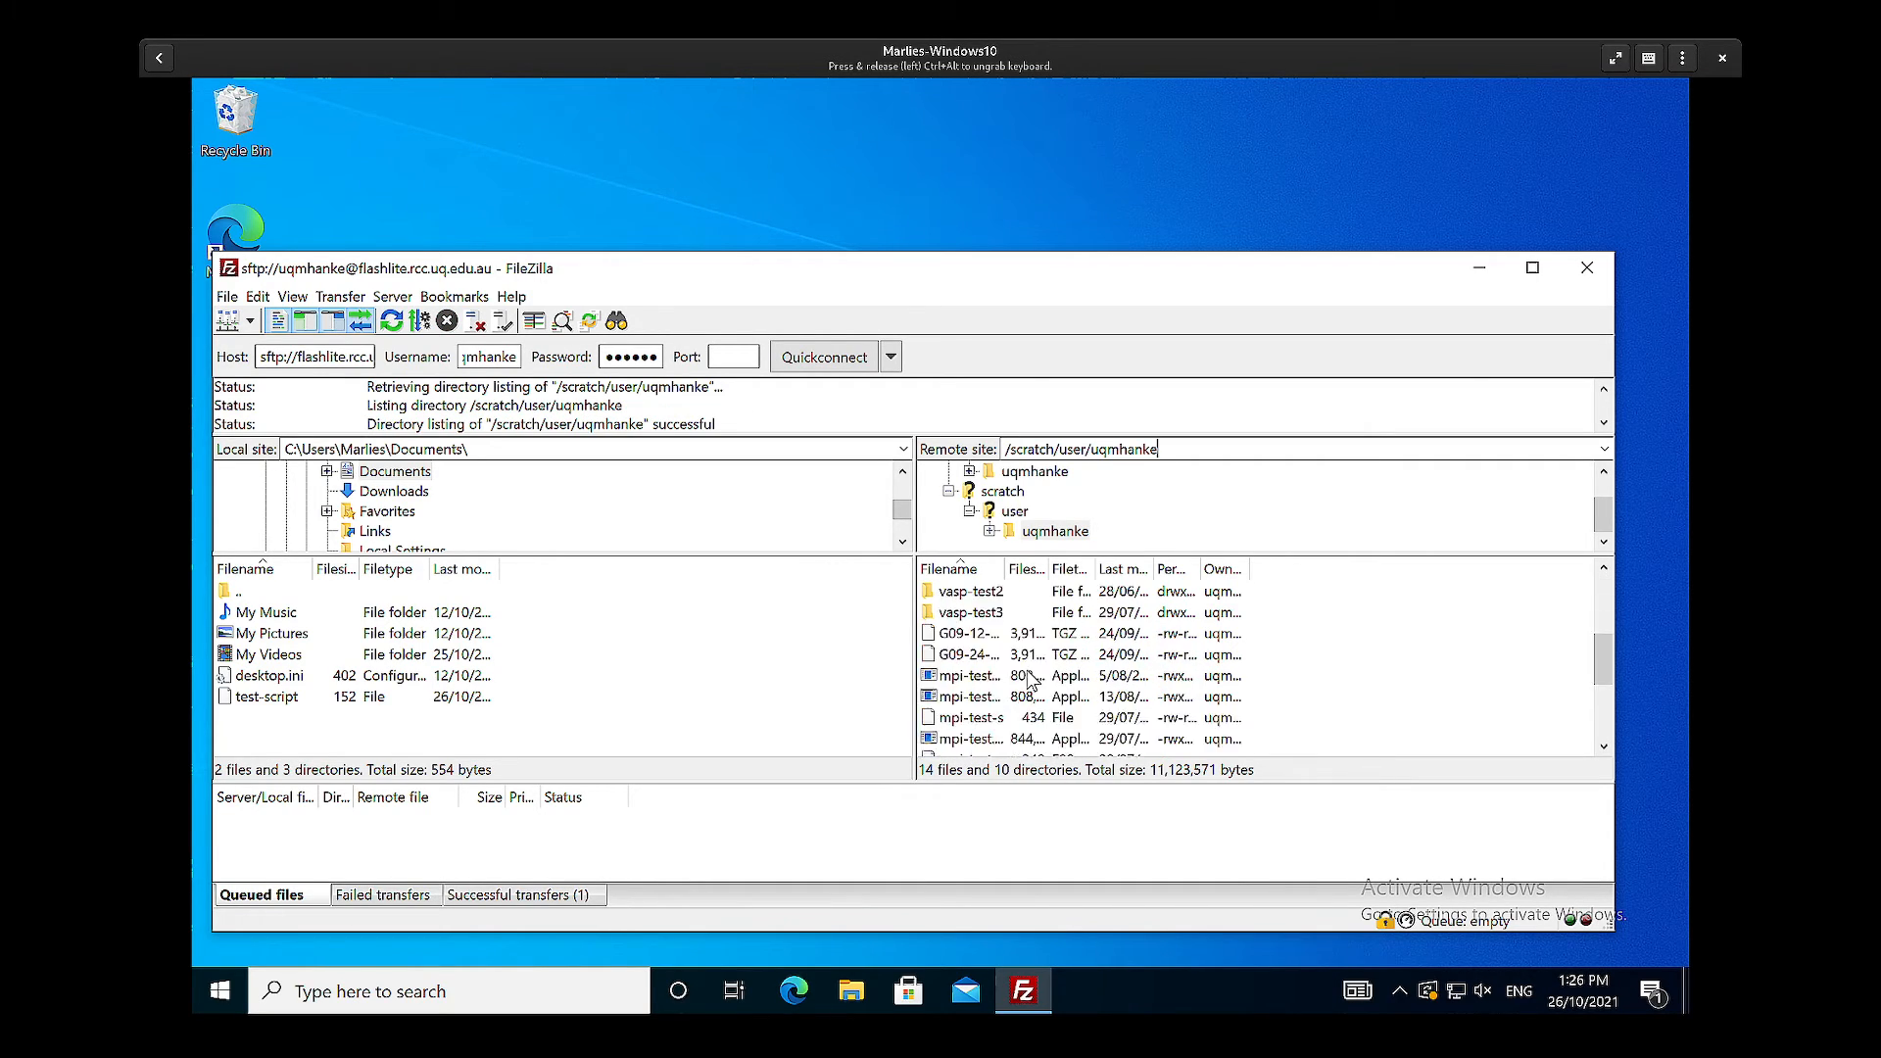
pyautogui.scroll(-3)
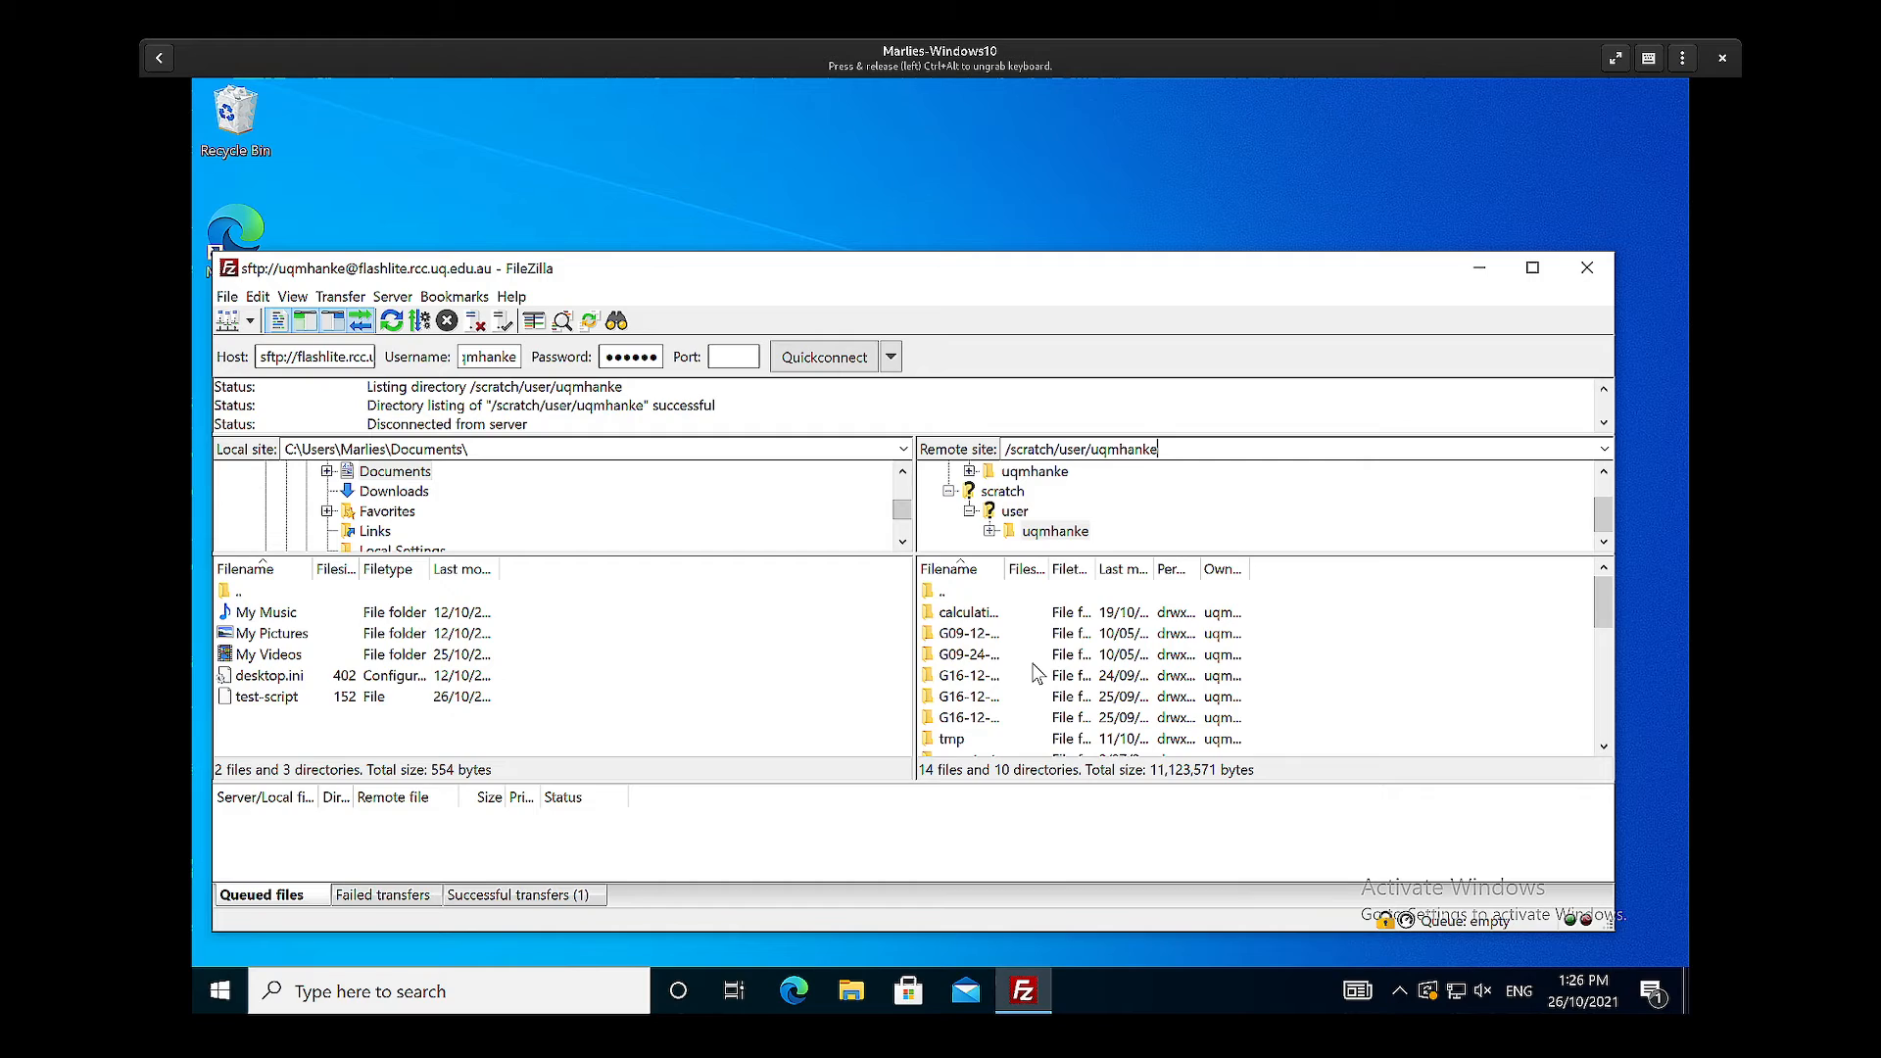
pyautogui.moveTo(1044, 531)
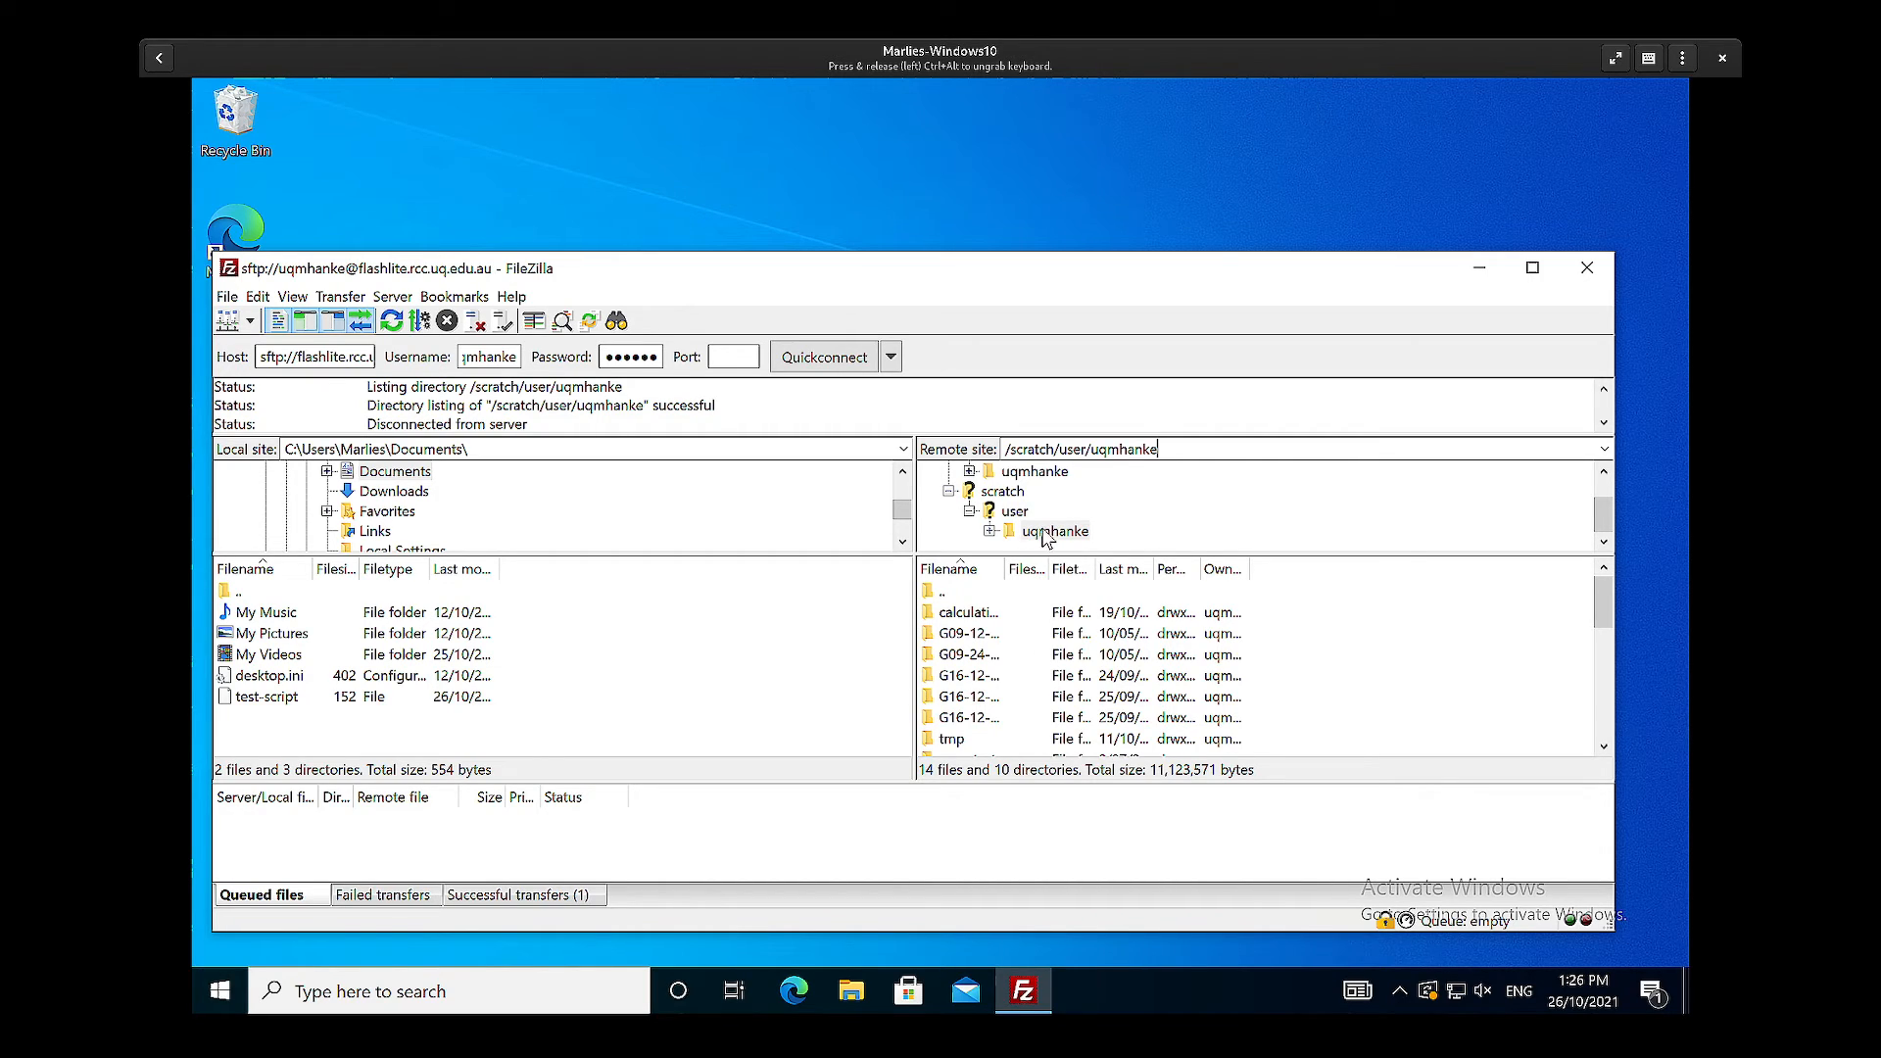
pyautogui.moveTo(1004, 494)
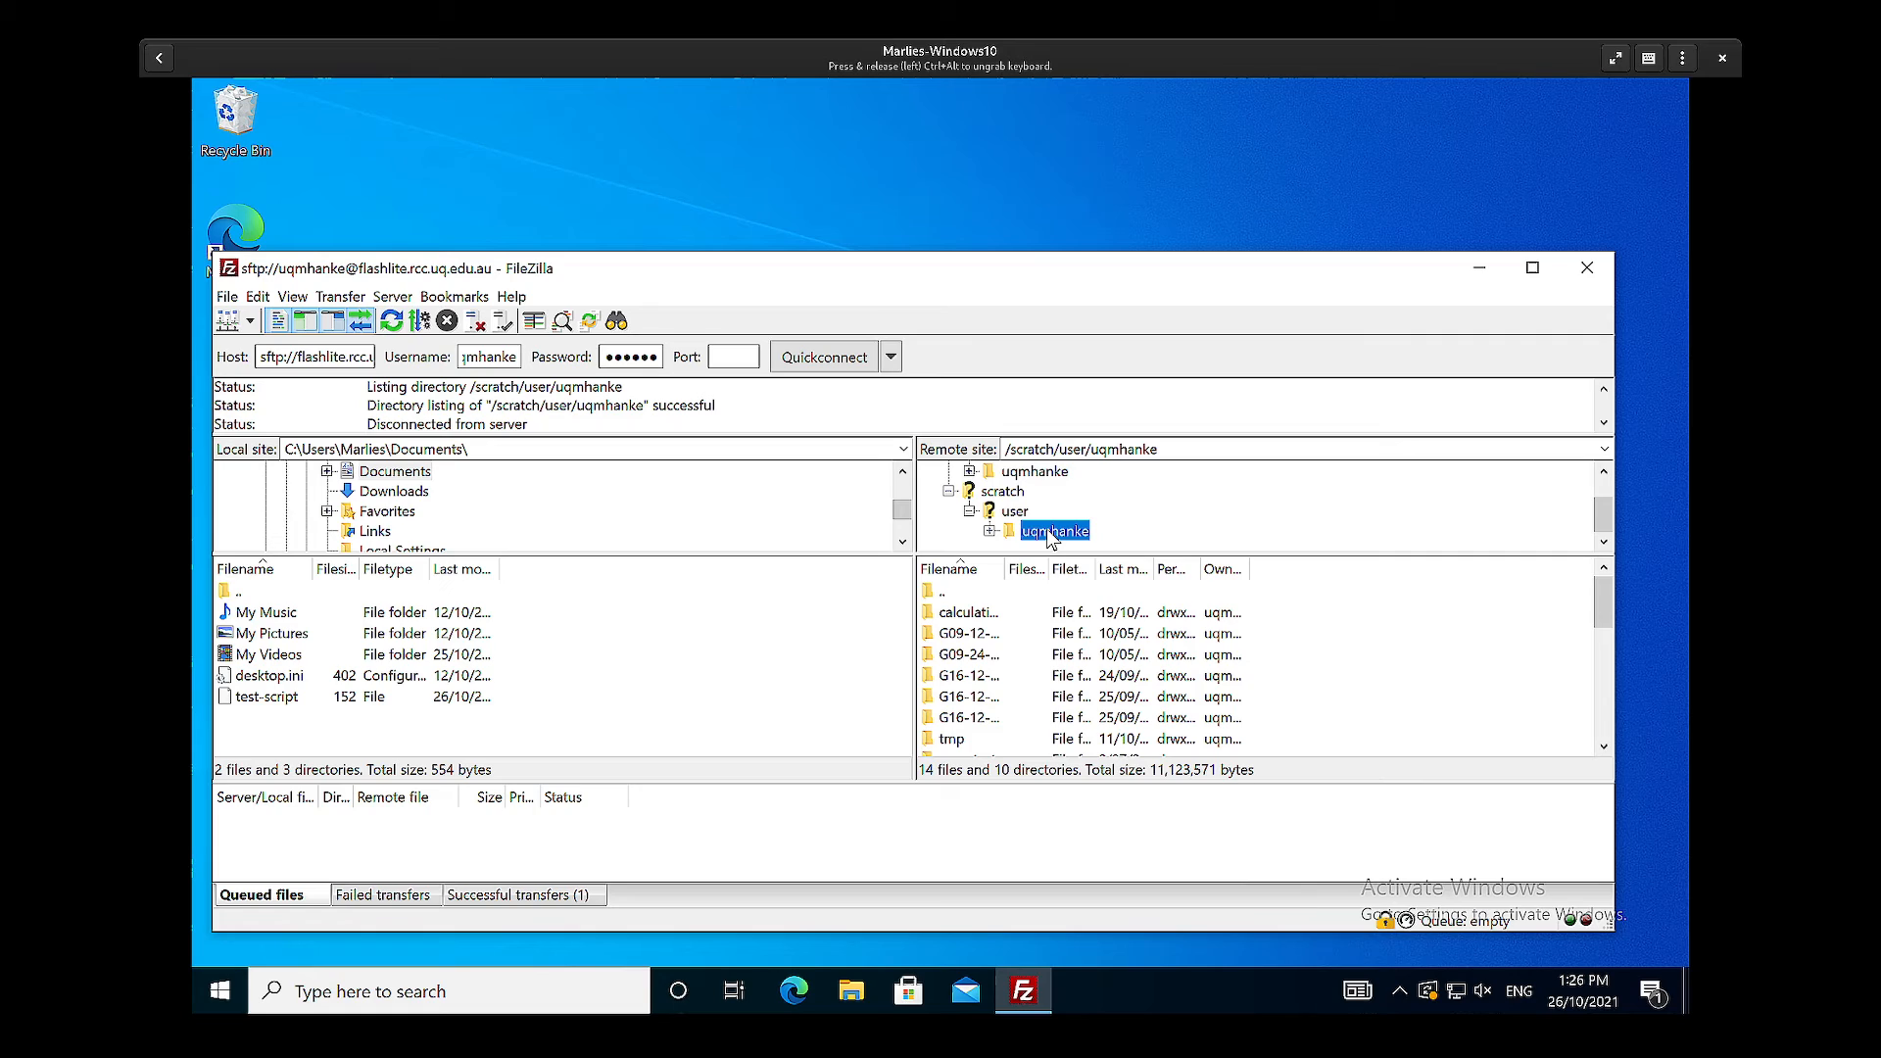
pyautogui.moveTo(1041, 525)
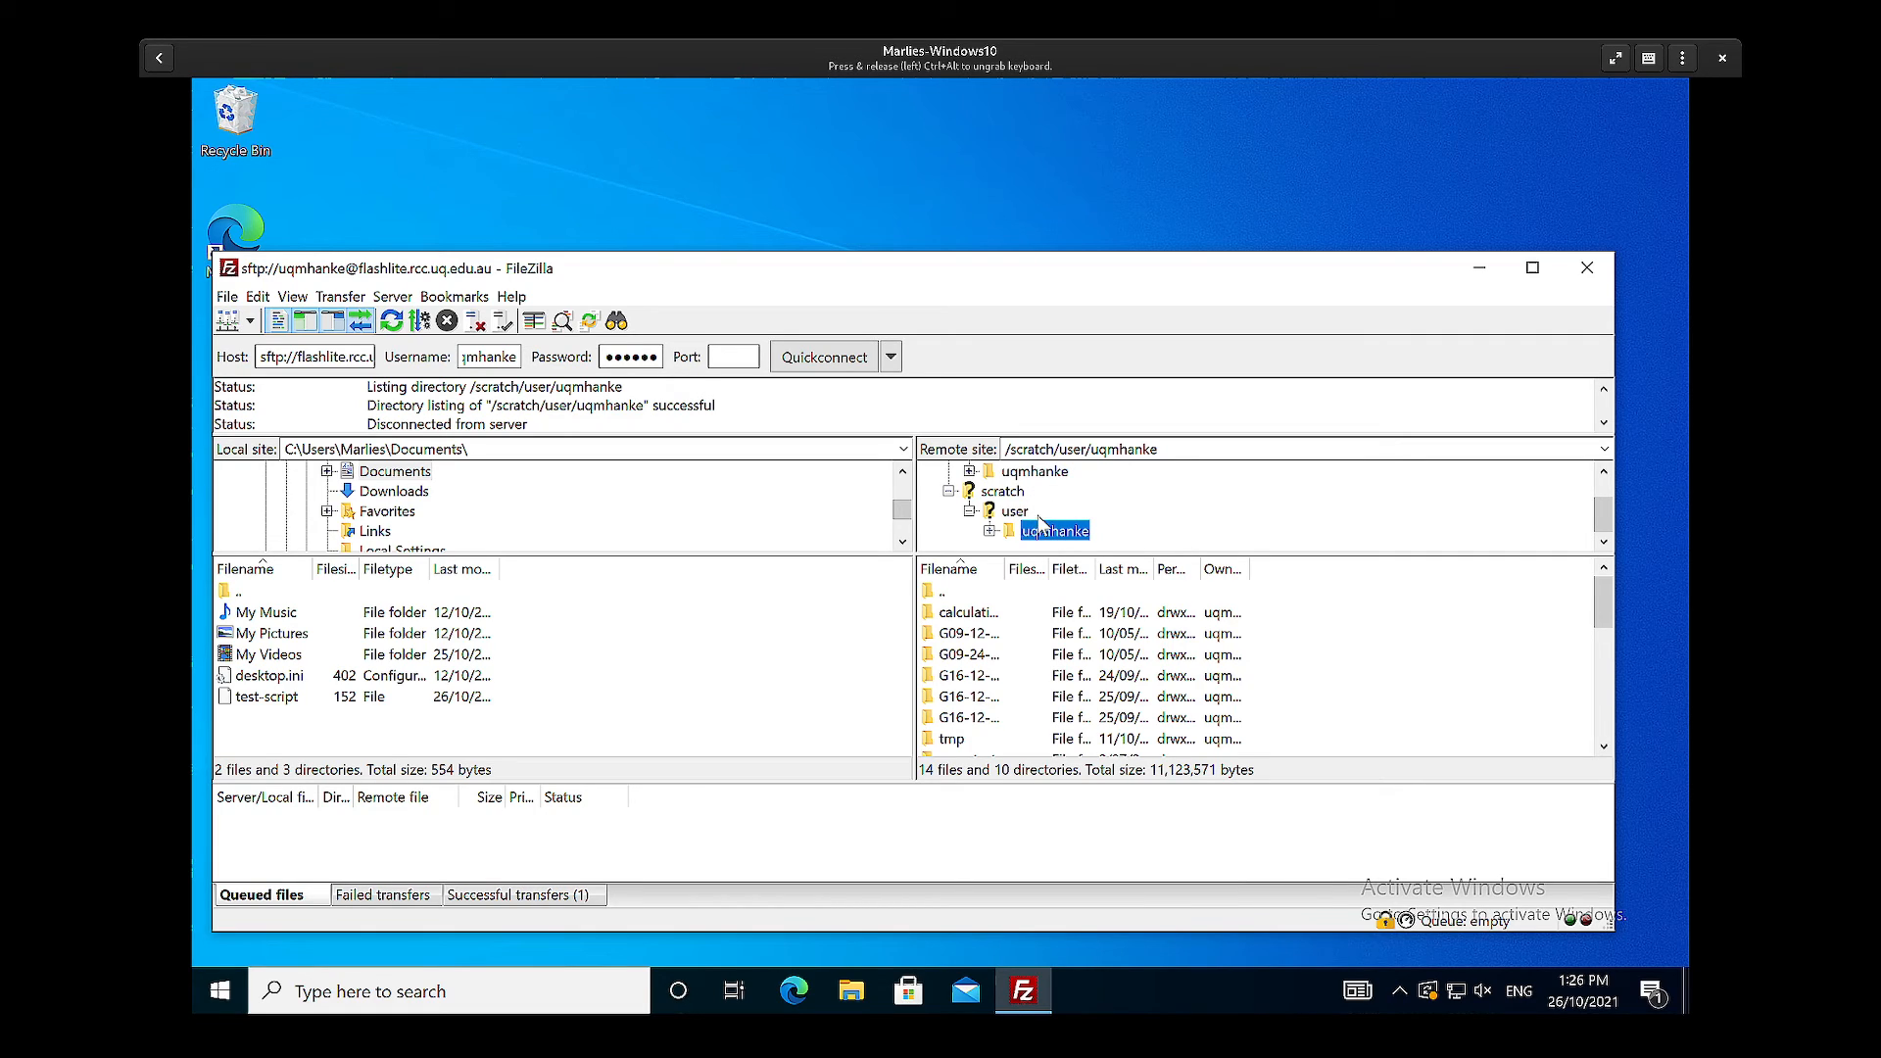
pyautogui.moveTo(1038, 481)
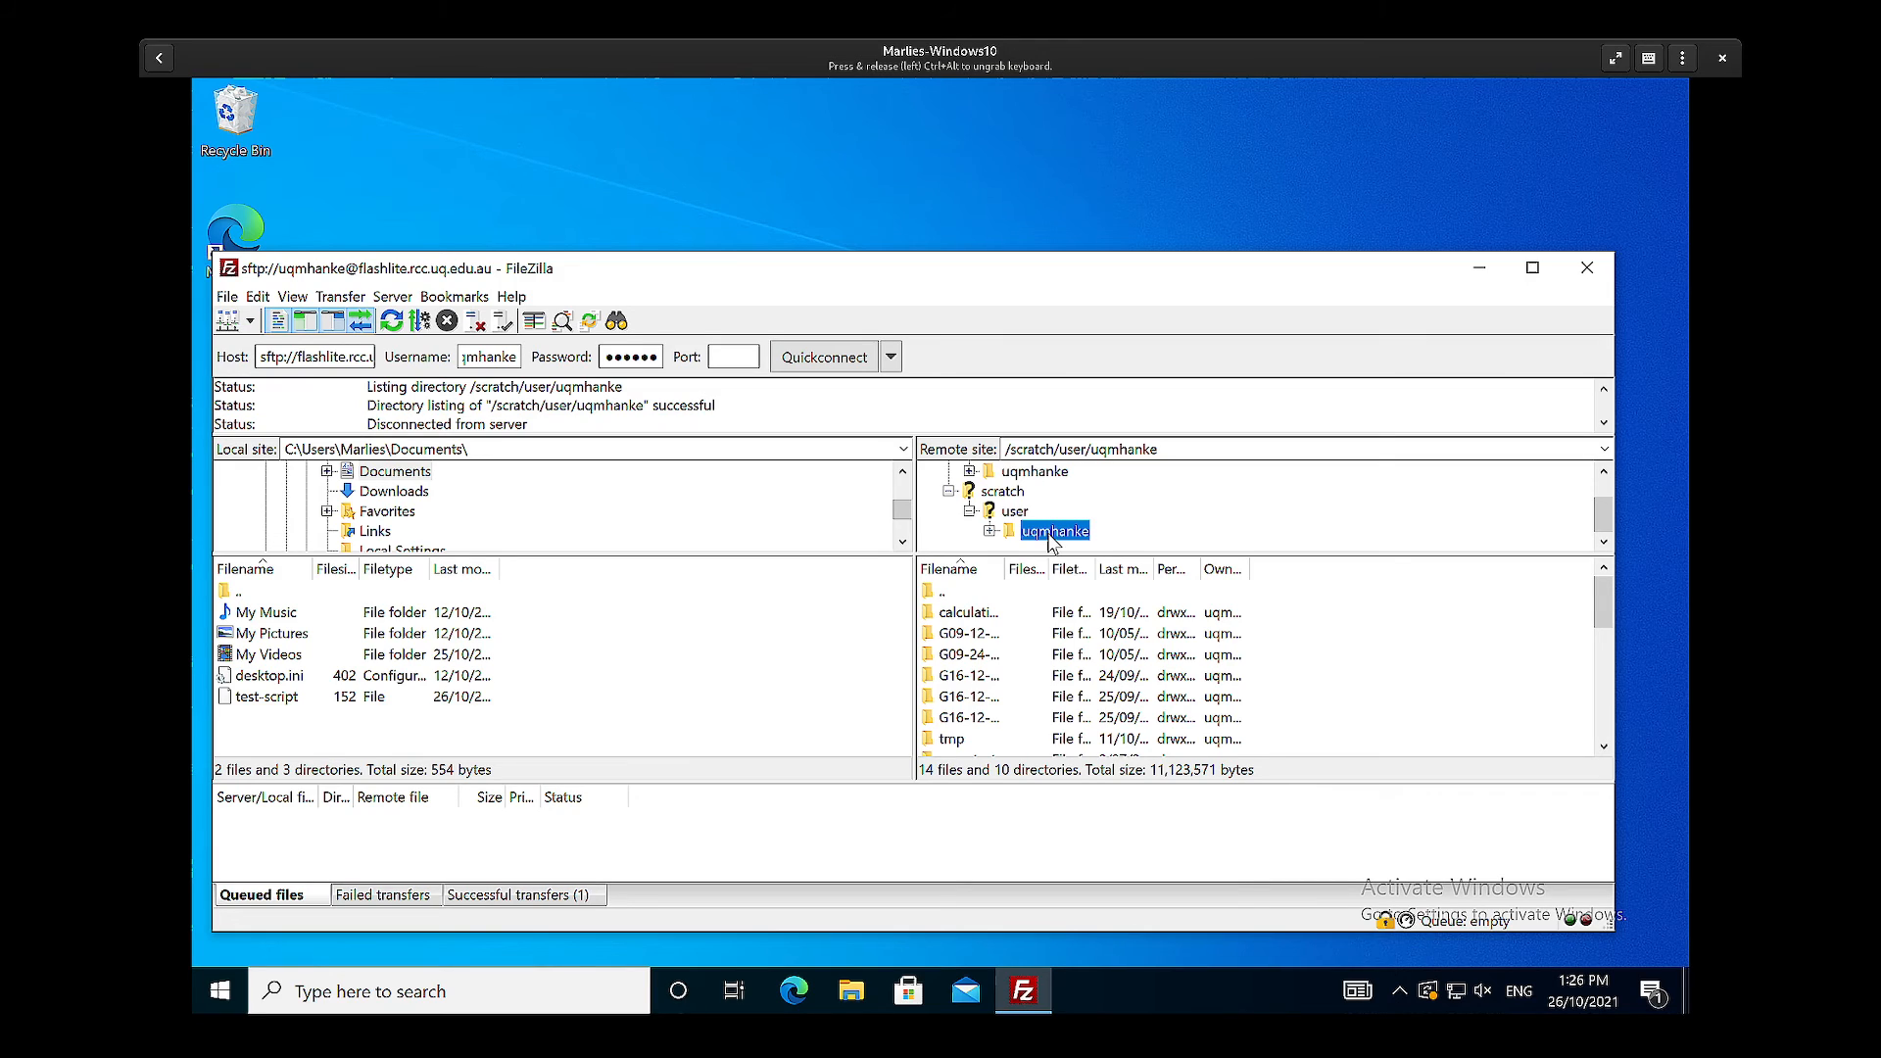
pyautogui.moveTo(1049, 482)
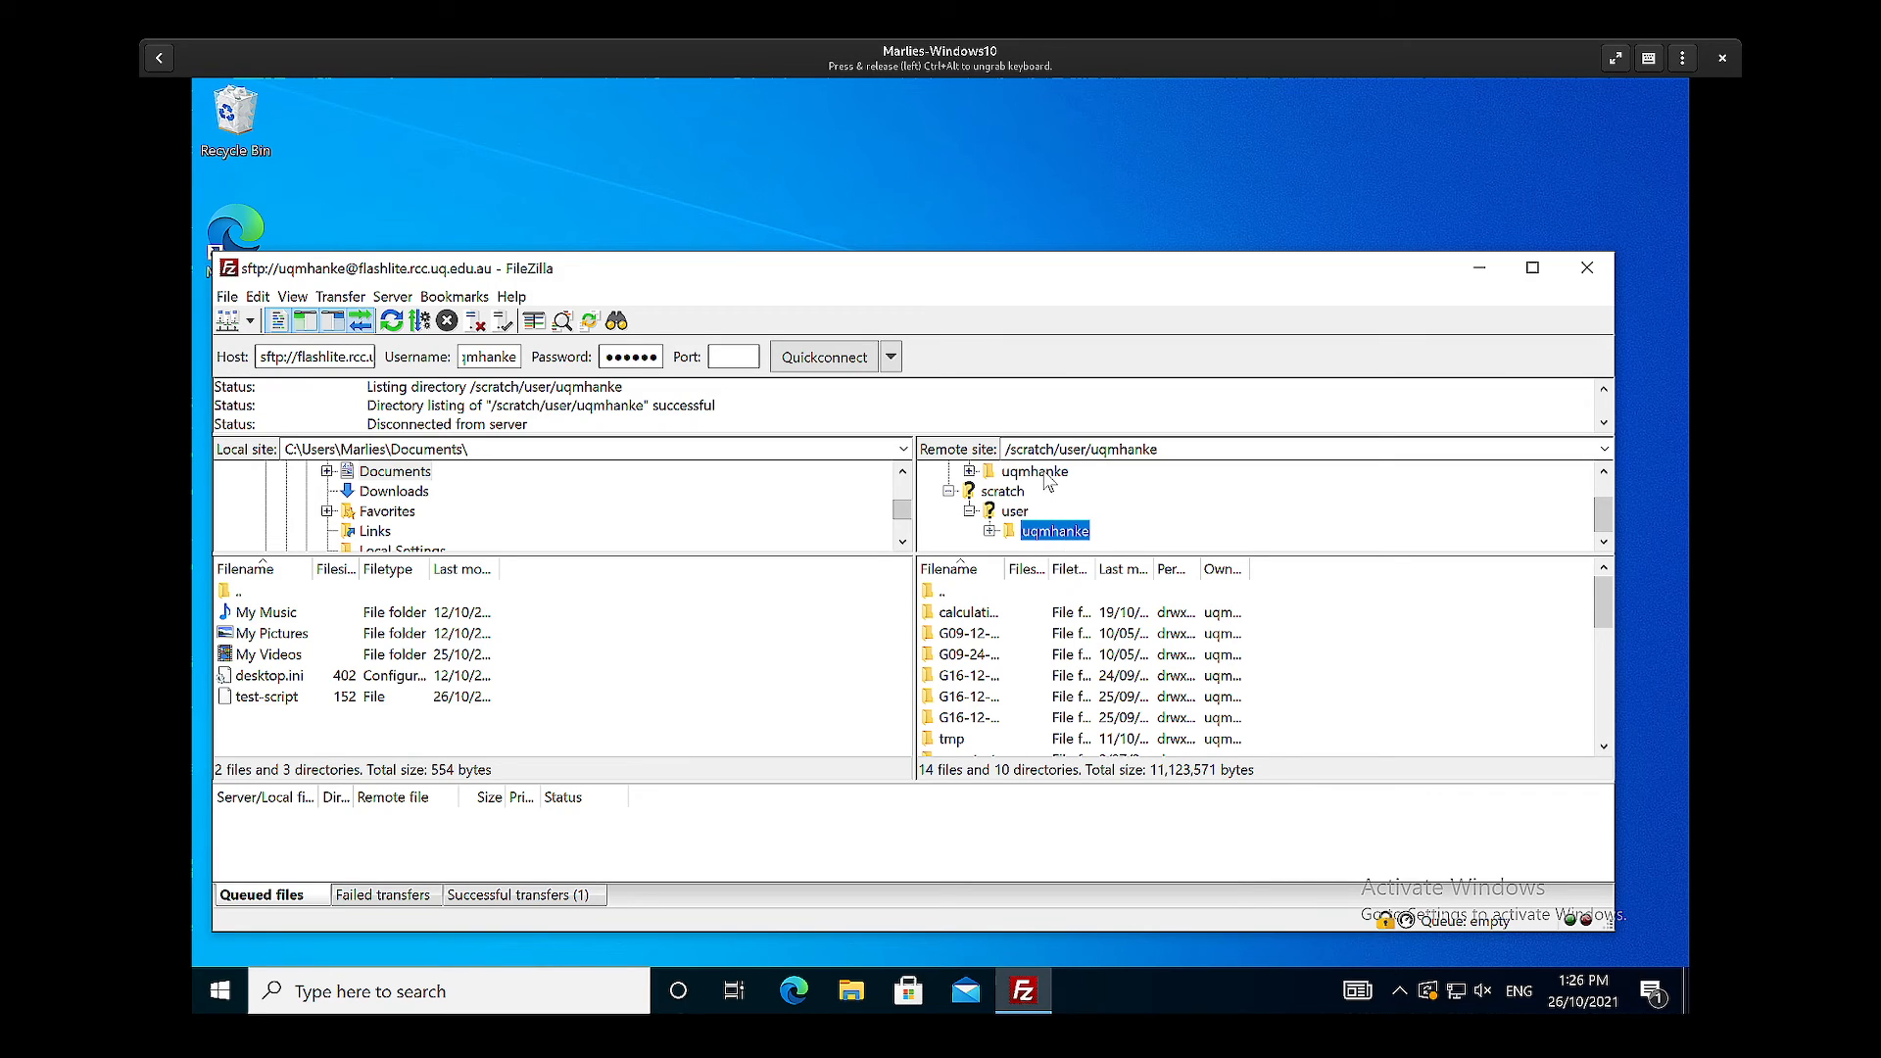
pyautogui.moveTo(1060, 536)
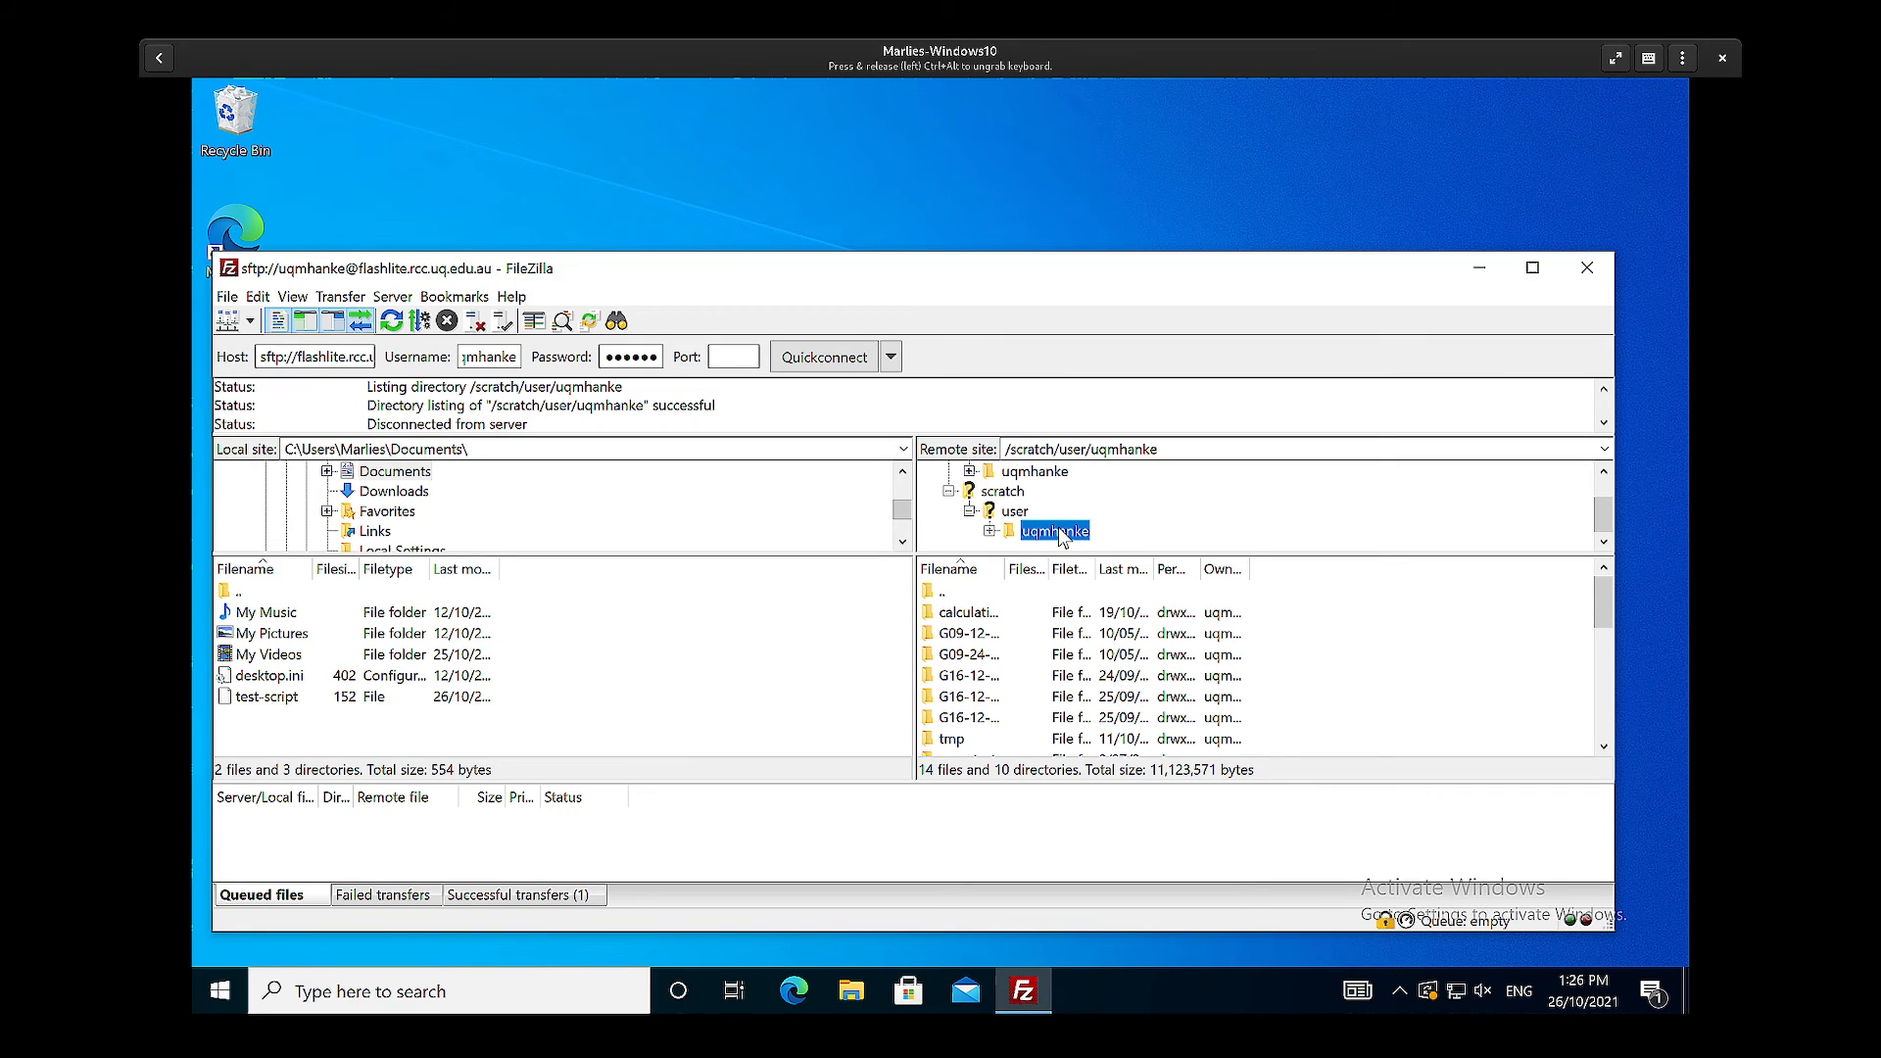